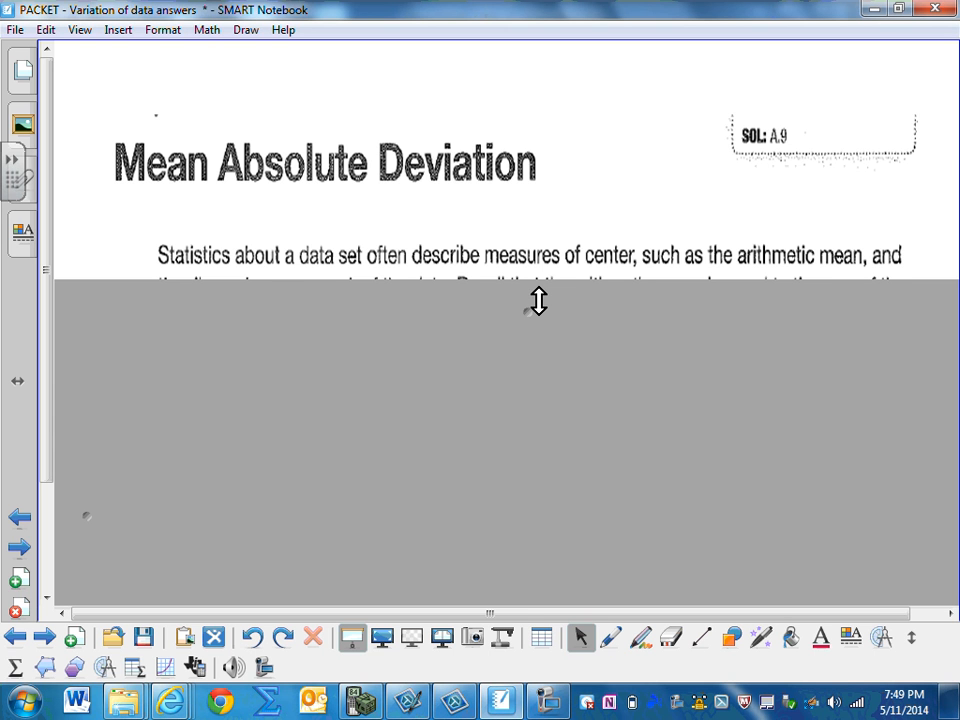
Pull the screen shade down to uncover more lines of the introduction paragraph.
drag(539, 301, 527, 333)
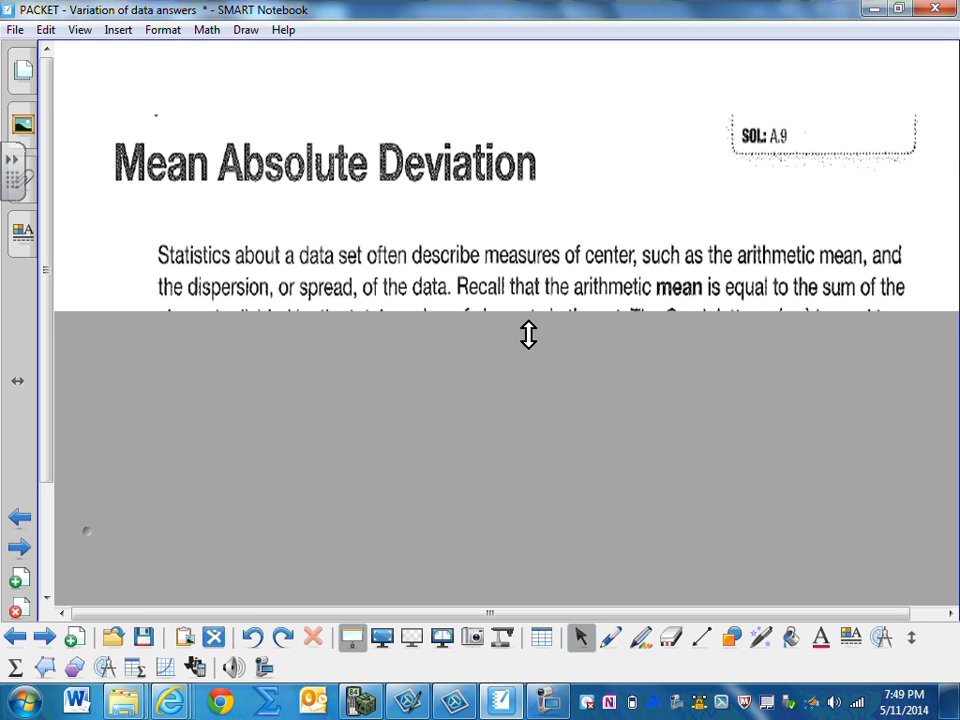
drag(528, 332, 523, 363)
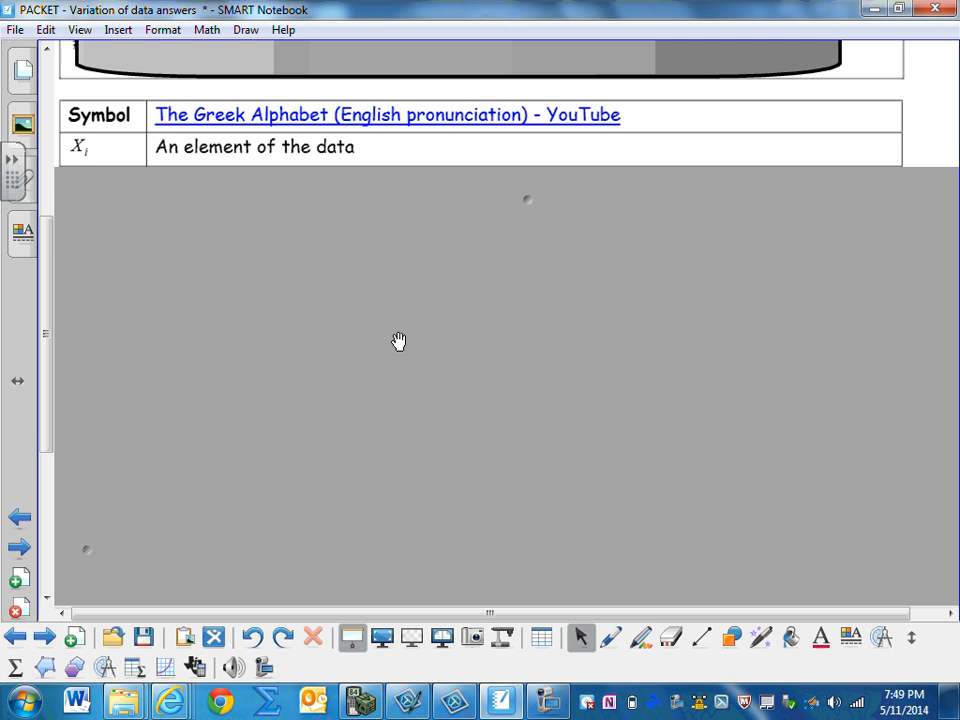
Erase the old mean formula and handwrite Σxᵢ/n in purple beside Mean.
scroll(down, 3)
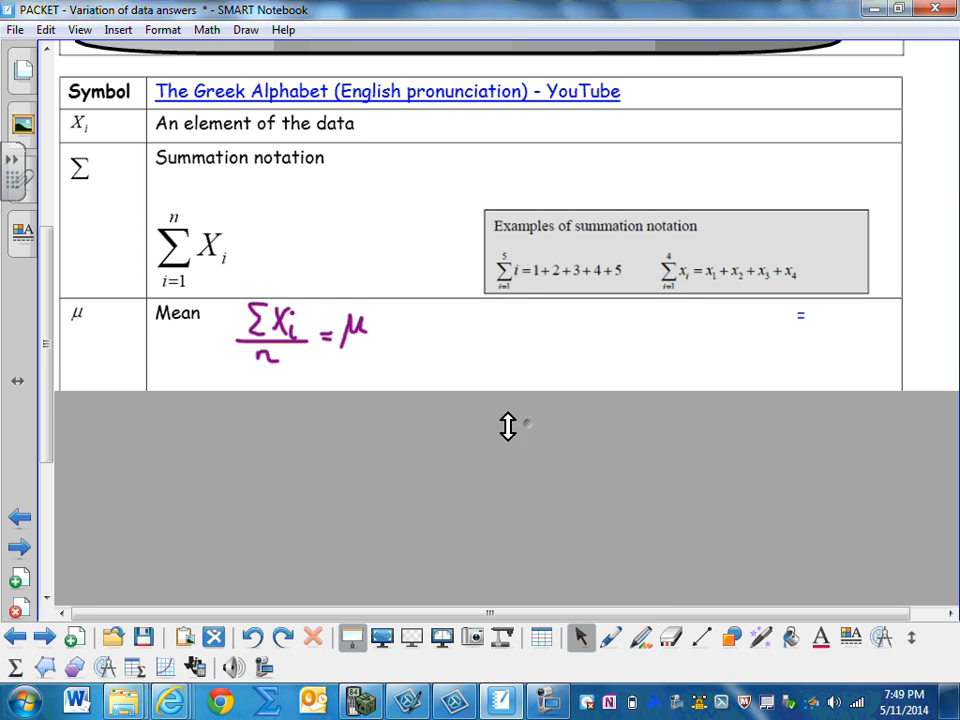
click(670, 637)
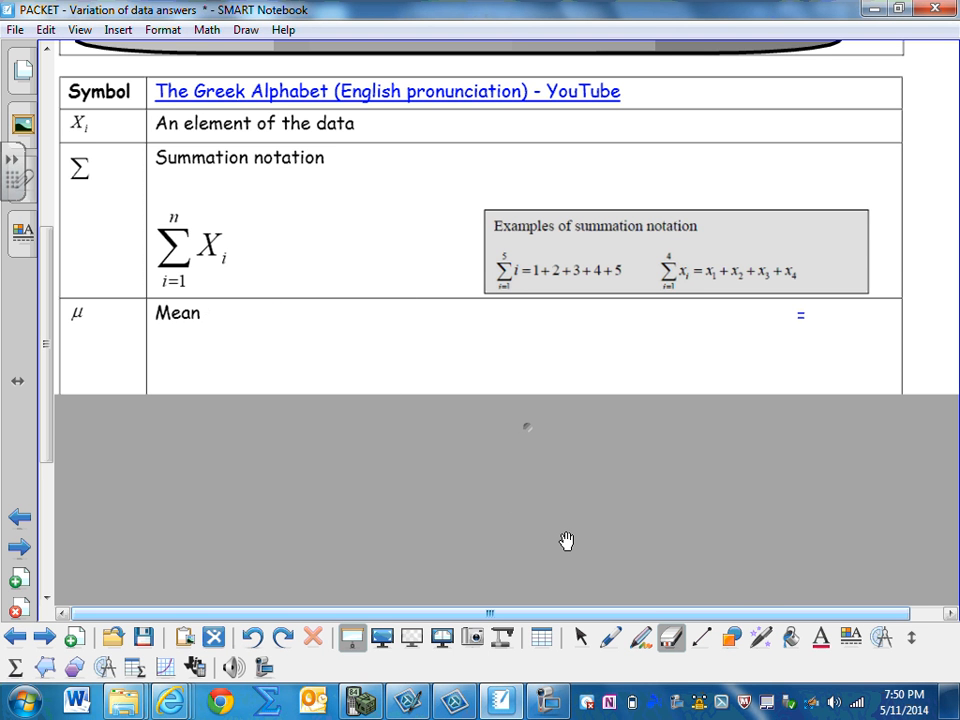
click(611, 637)
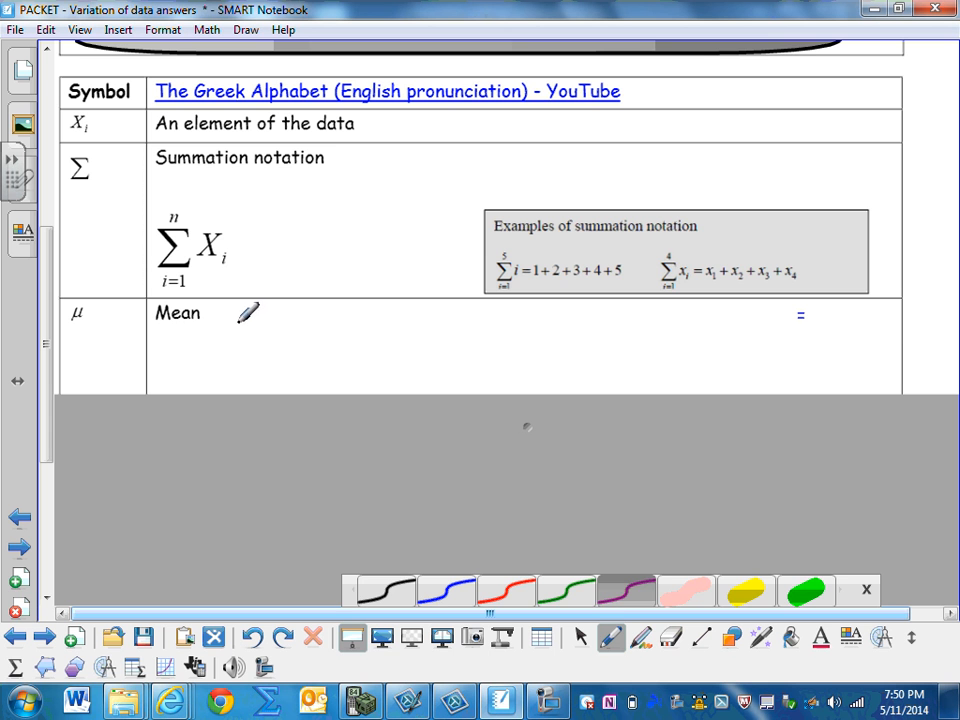
mouse_move(315, 315)
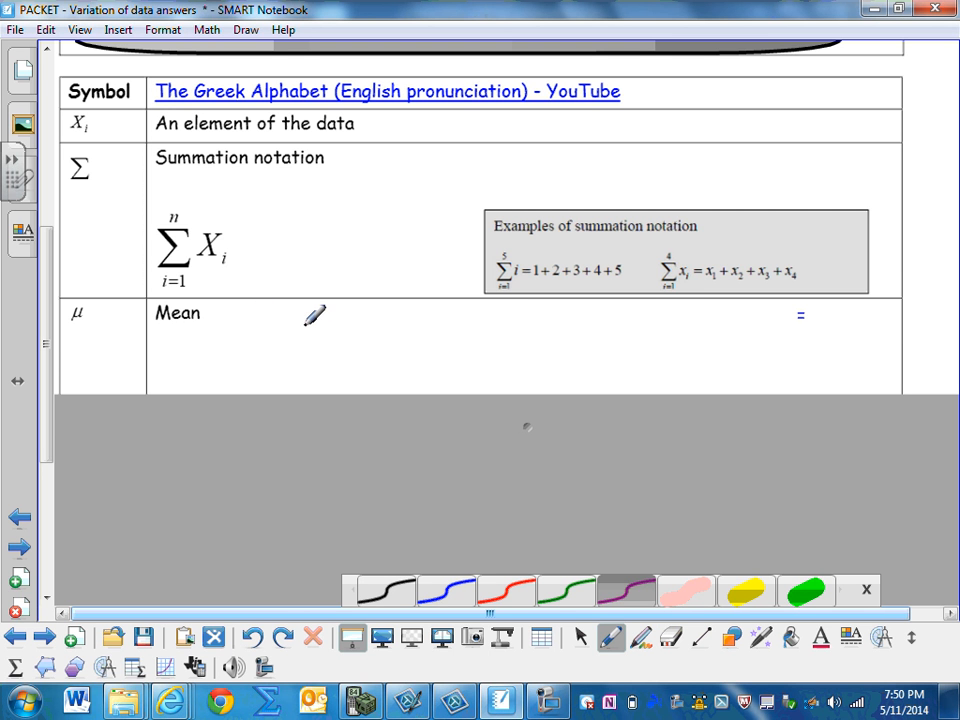
mouse_move(313, 322)
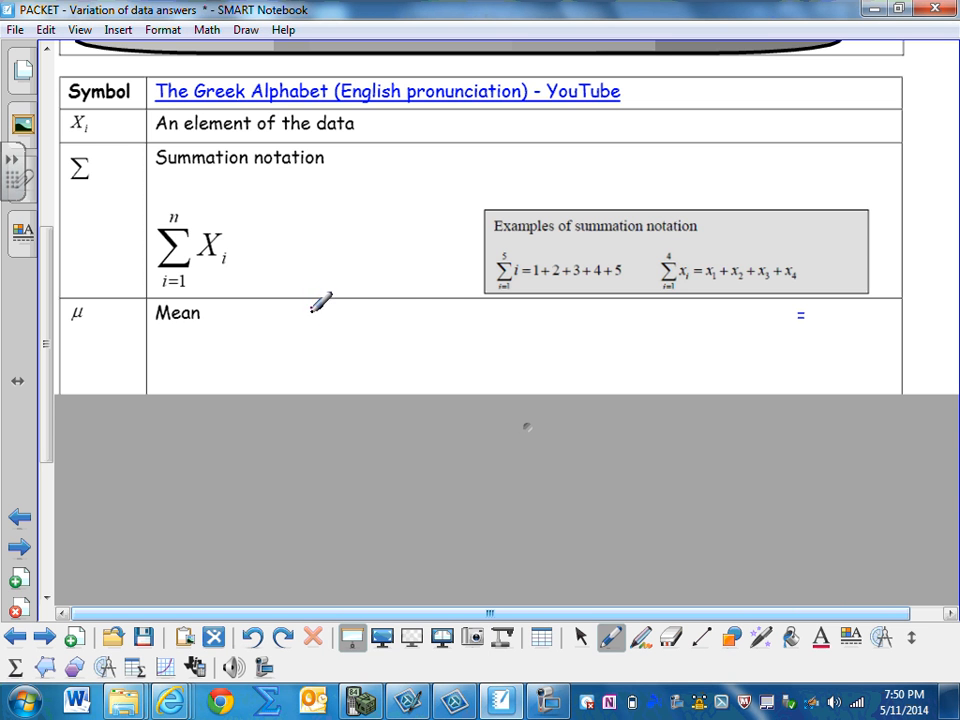
drag(295, 312, 315, 332)
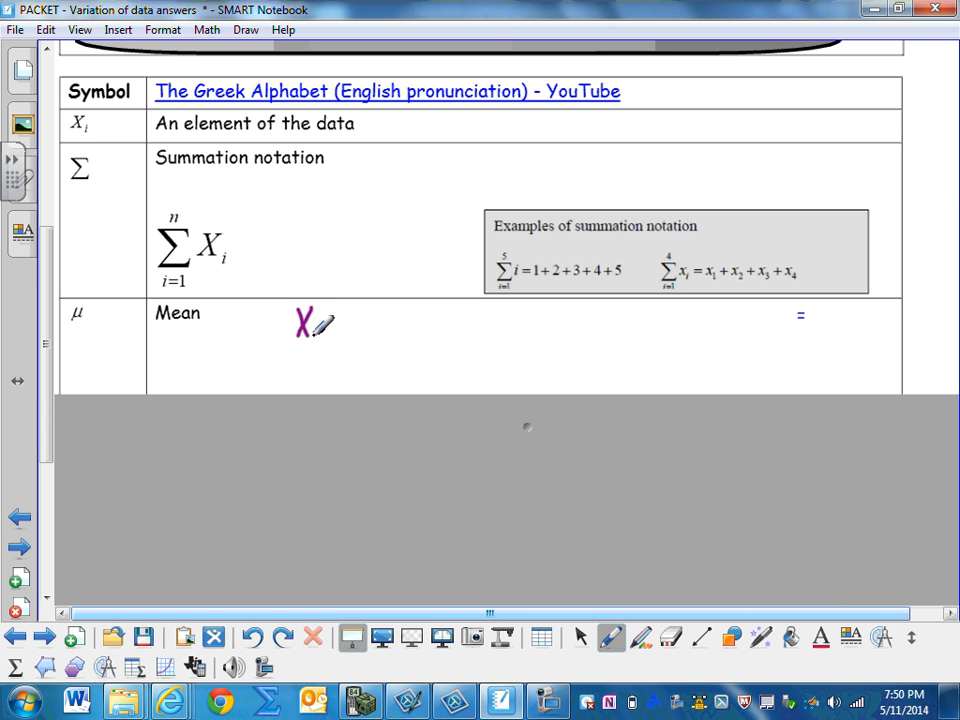
drag(310, 325, 315, 340)
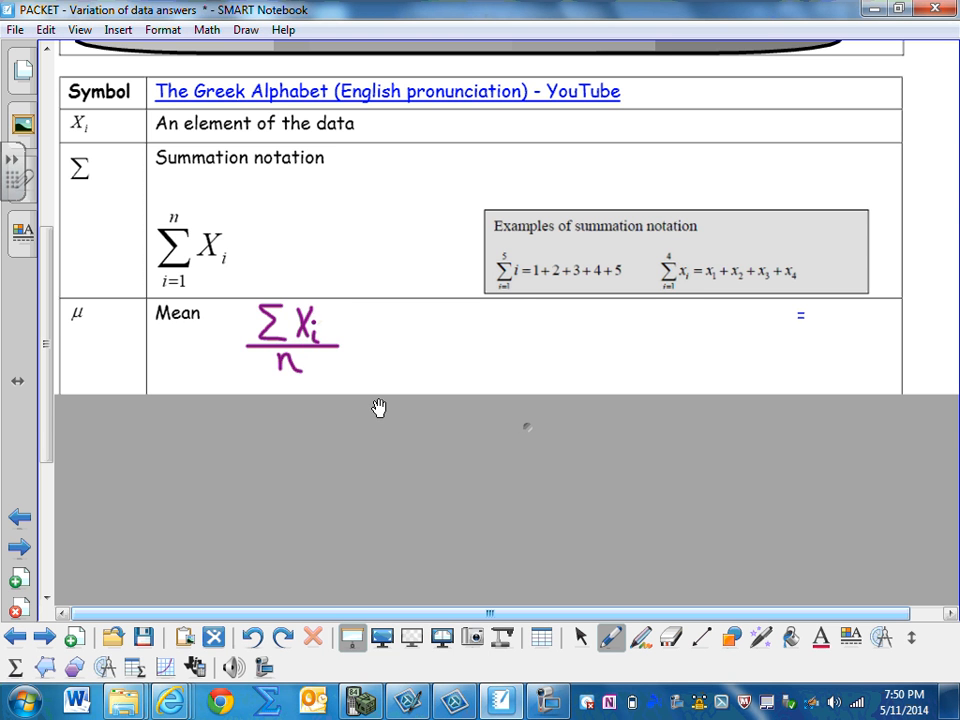
mouse_move(333, 404)
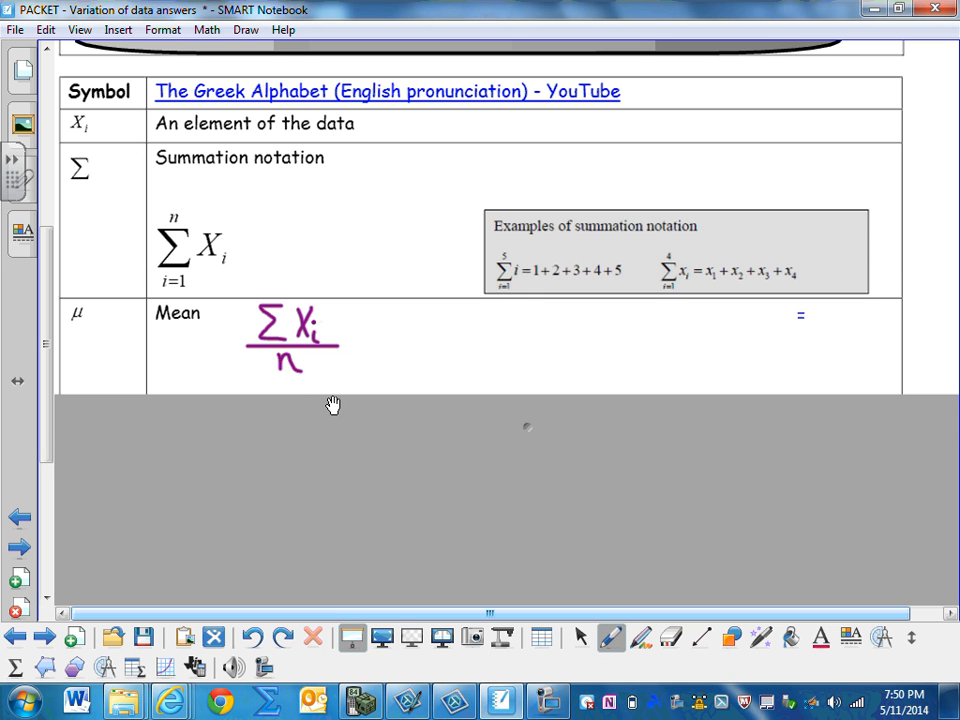
mouse_move(367, 442)
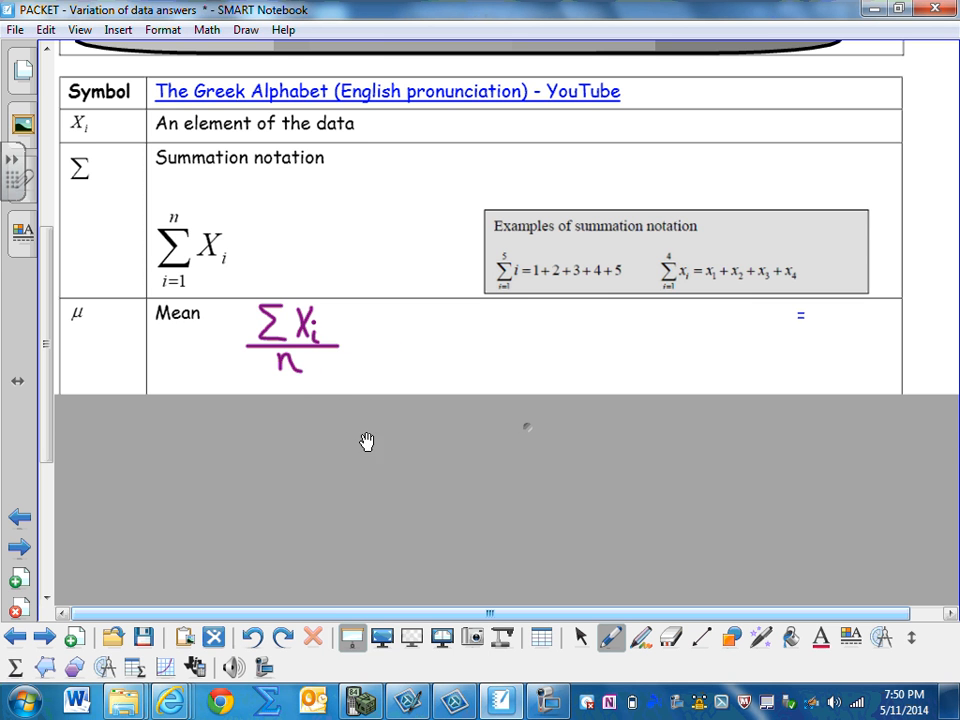
scroll(down, 3)
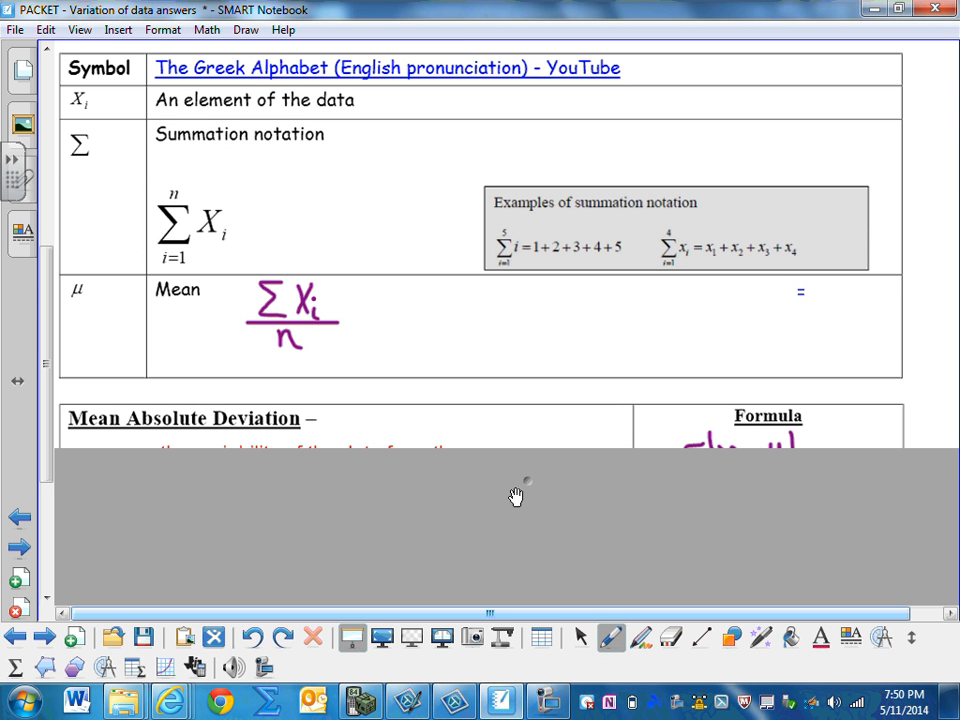
Handwrite Σ|xᵢ−μ|/n in the Formula box with the purple pen.
scroll(down, 3)
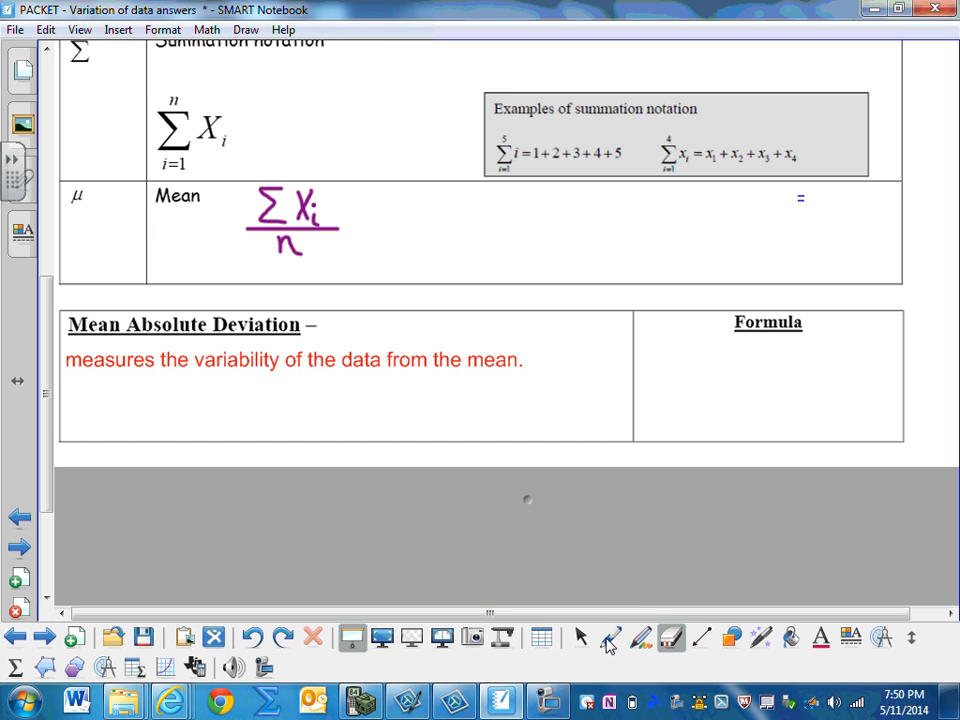
click(612, 637)
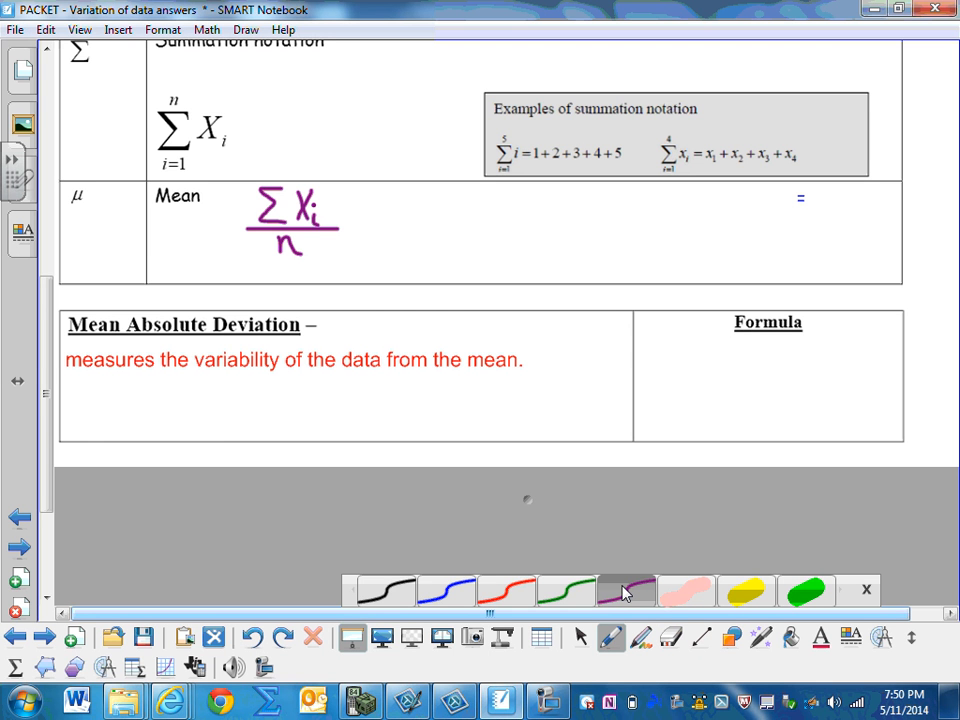
mouse_move(680, 545)
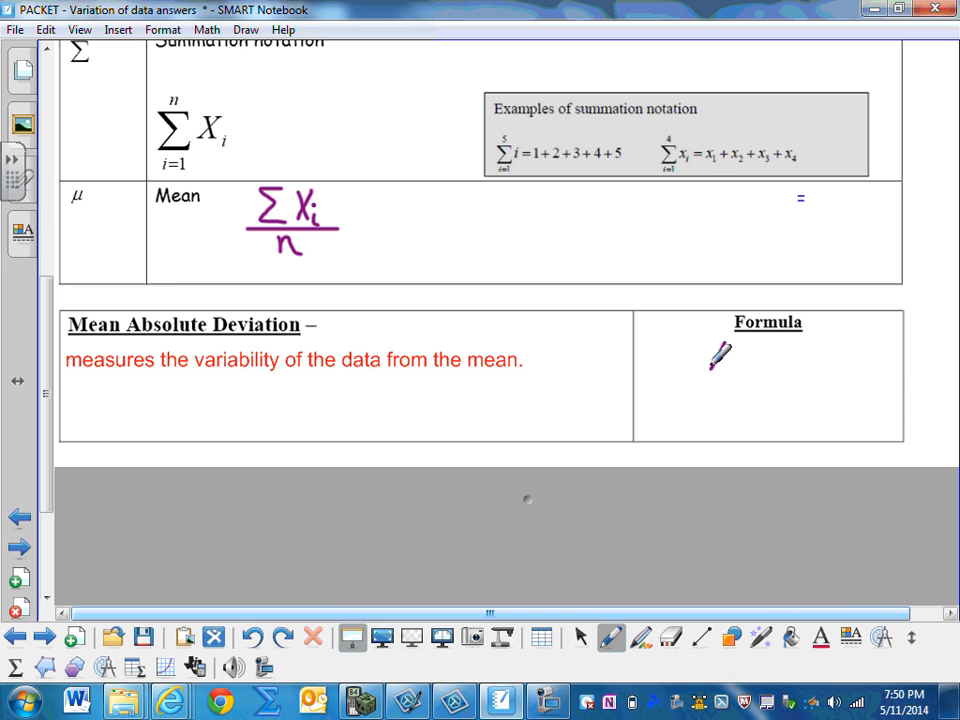
drag(710, 355, 740, 375)
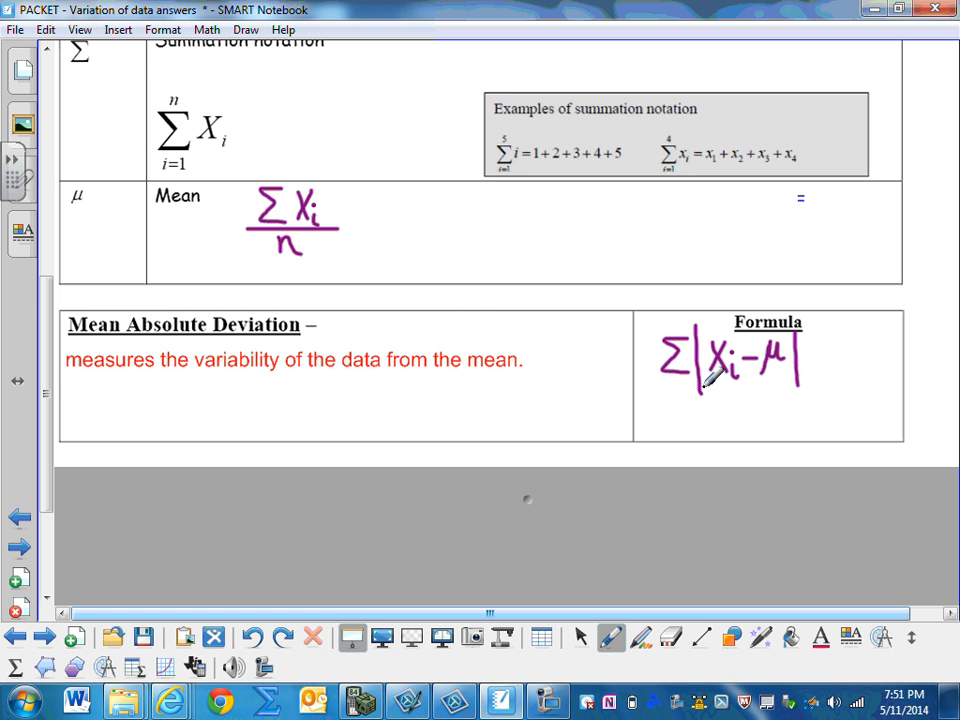
drag(660, 390, 795, 388)
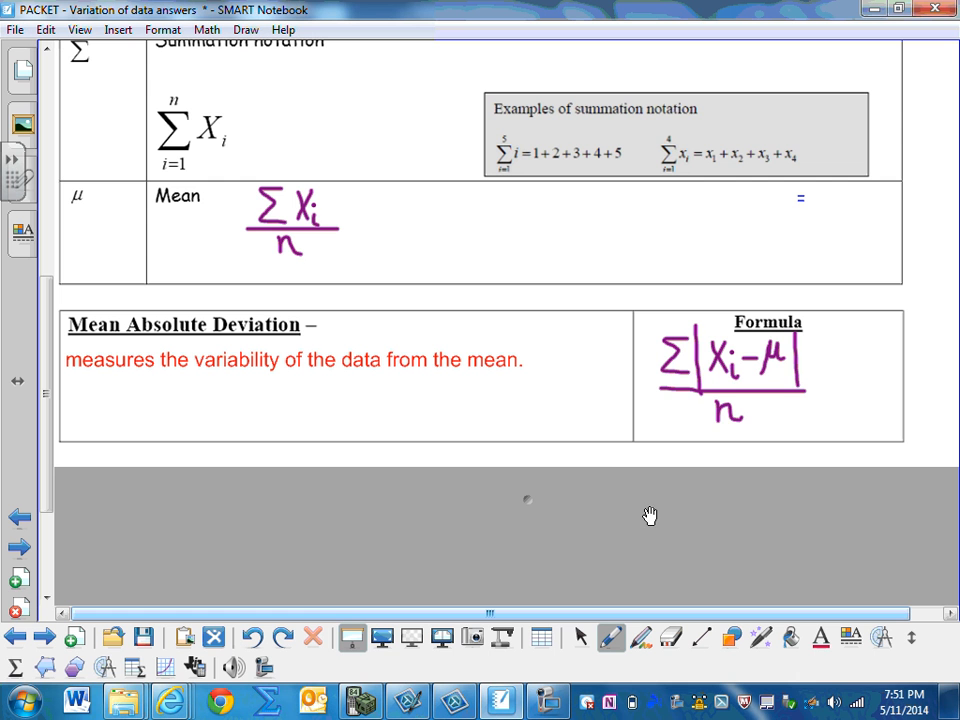
mouse_move(683, 350)
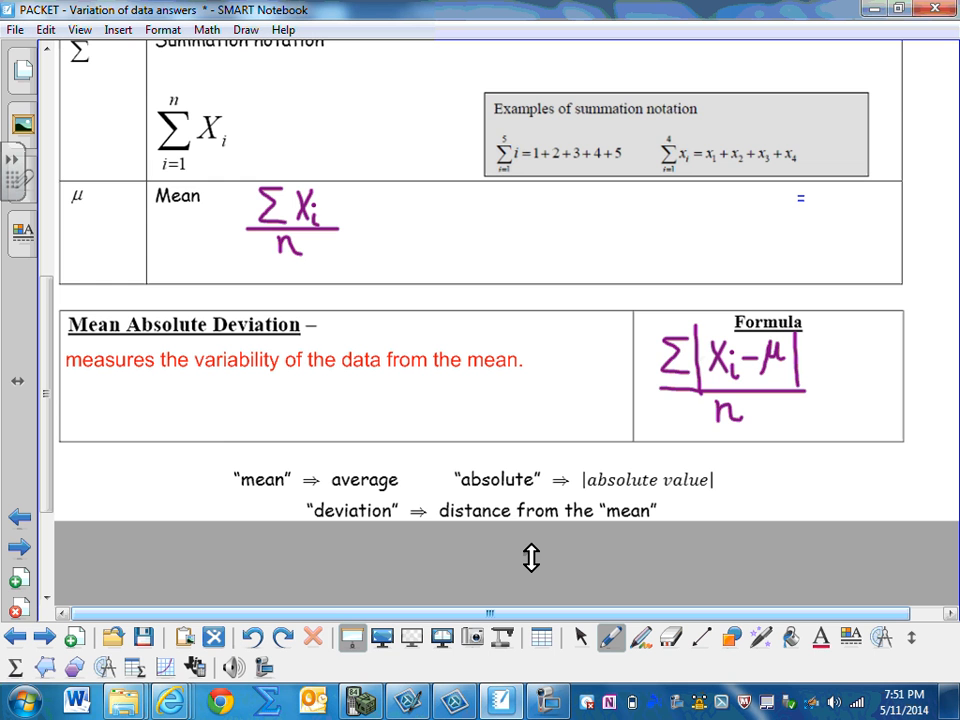
Scroll down to the red answers on small versus large mean absolute deviation.
scroll(down, 3)
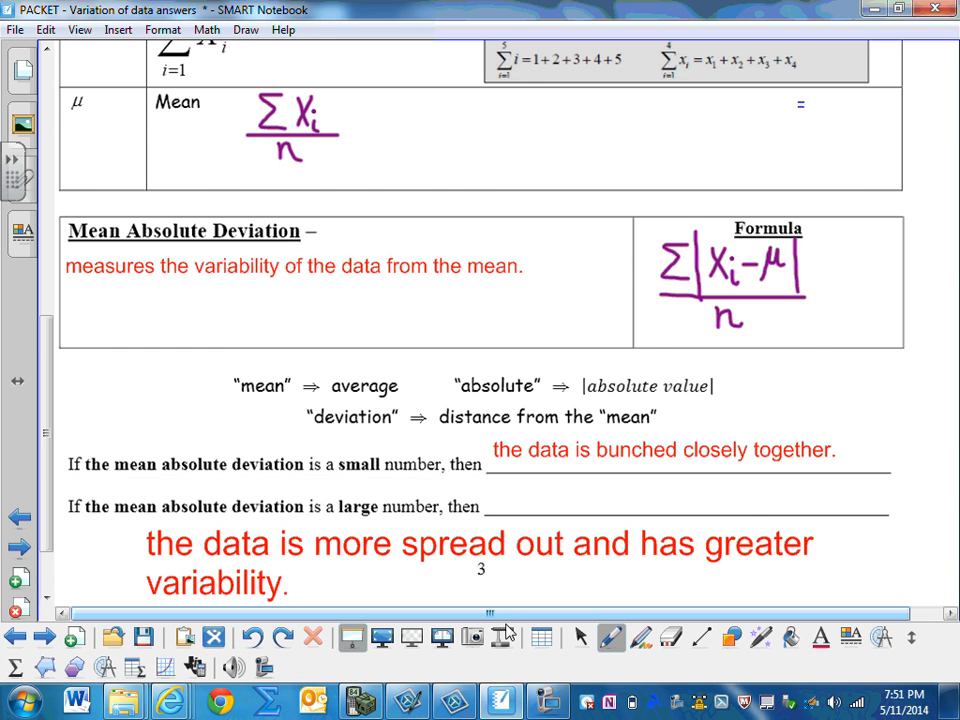
scroll(down, 3)
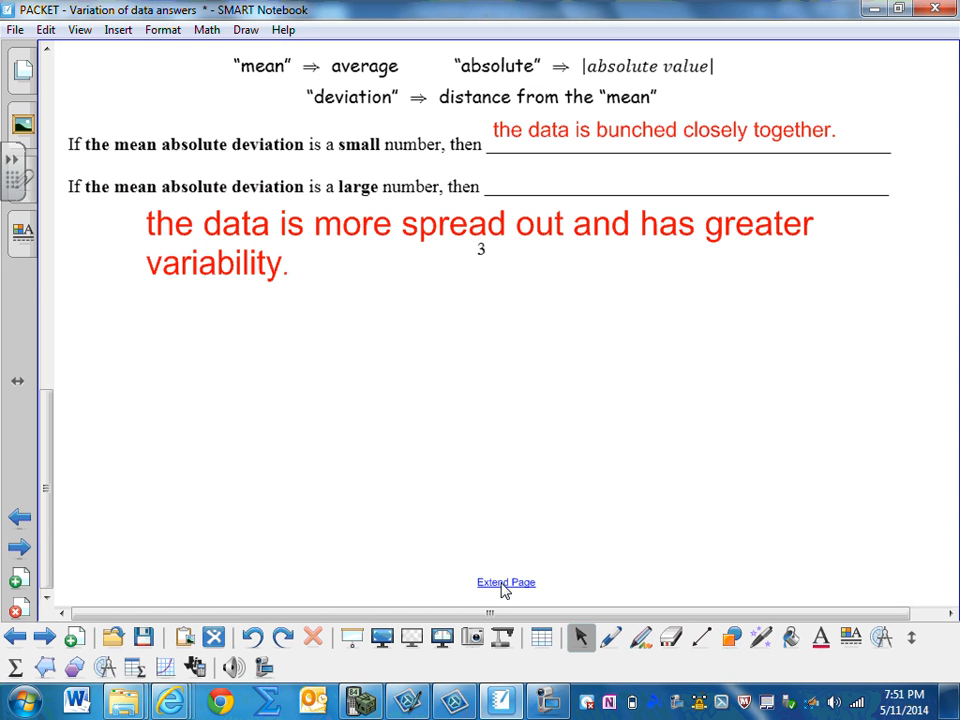
mouse_move(429, 422)
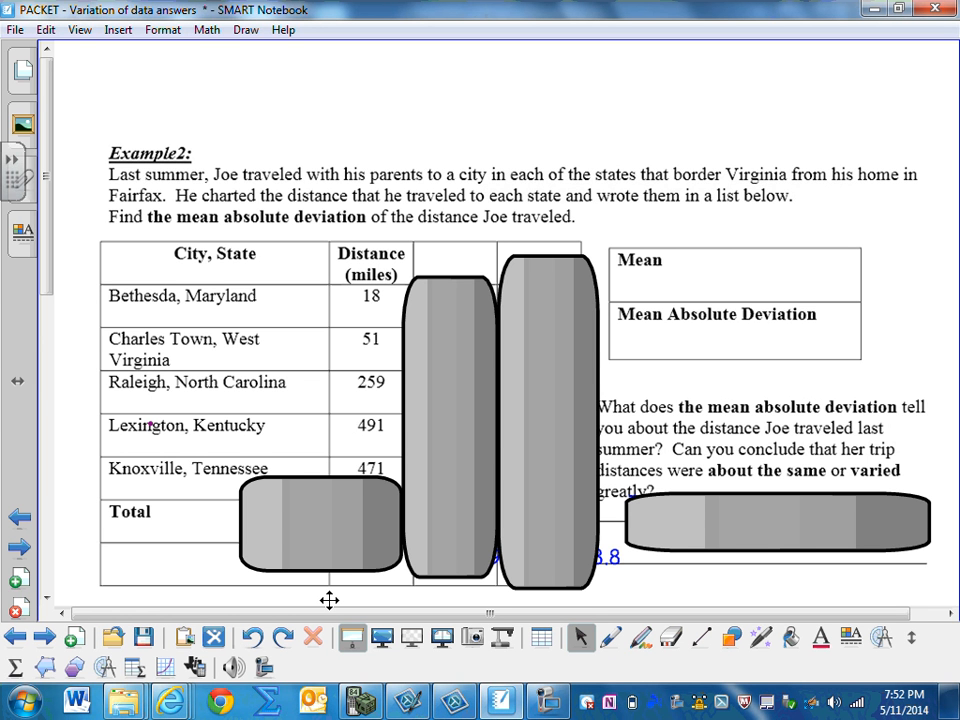
mouse_move(329, 568)
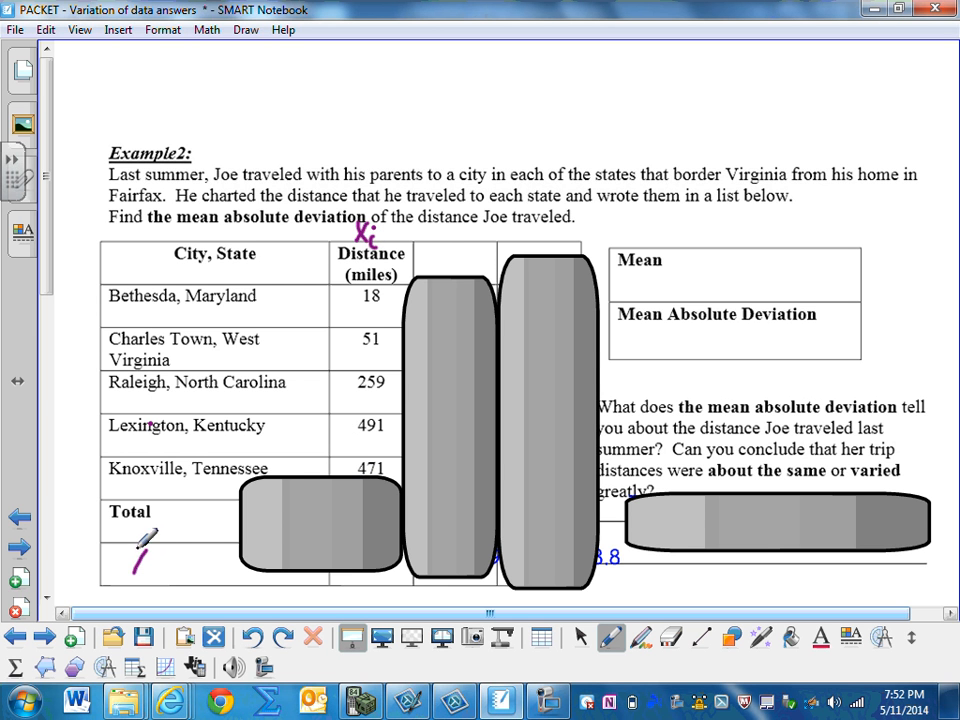
Handwrite the ΣXᵢ − μ notation below Total on the Example 2 page.
drag(120, 545, 160, 570)
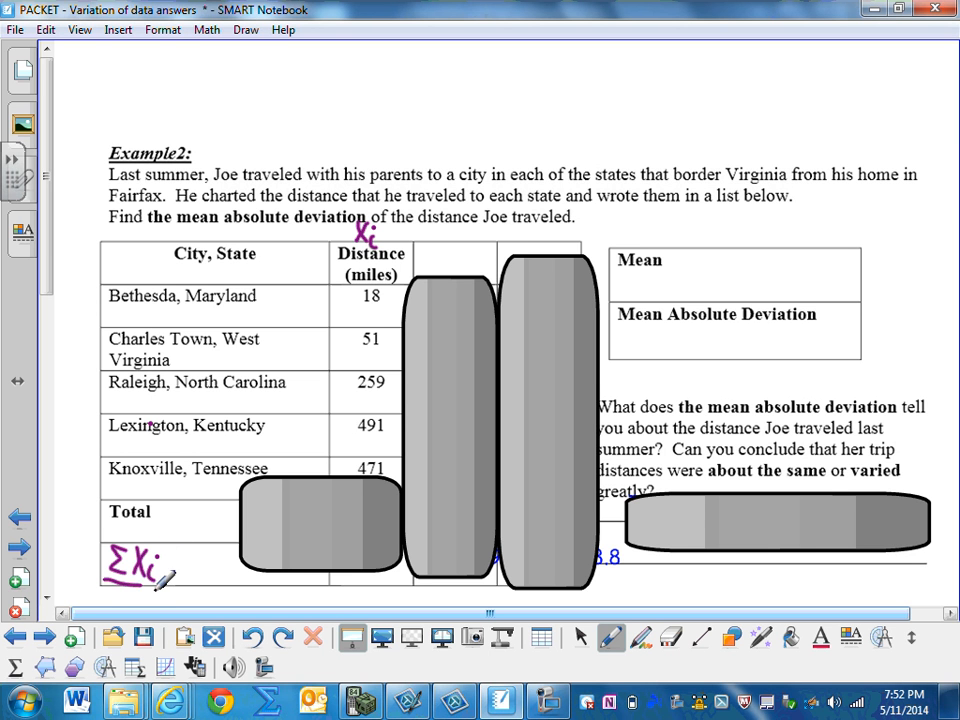
drag(175, 570, 160, 595)
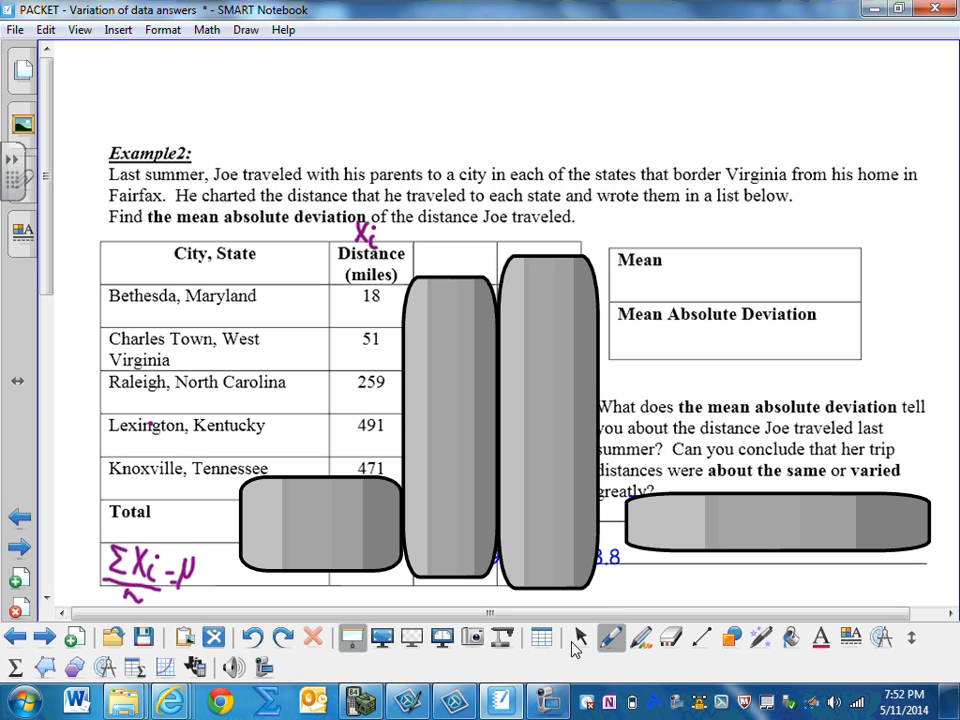
mouse_move(583, 637)
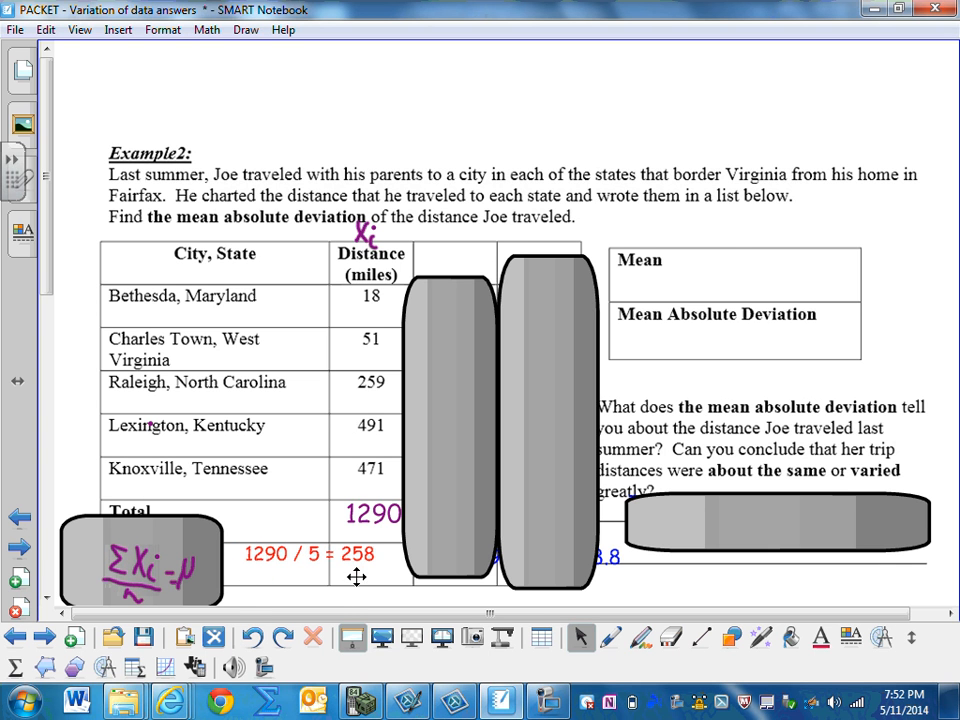
Switch to the Pen tool to write Joe's mean of 258.
click(611, 637)
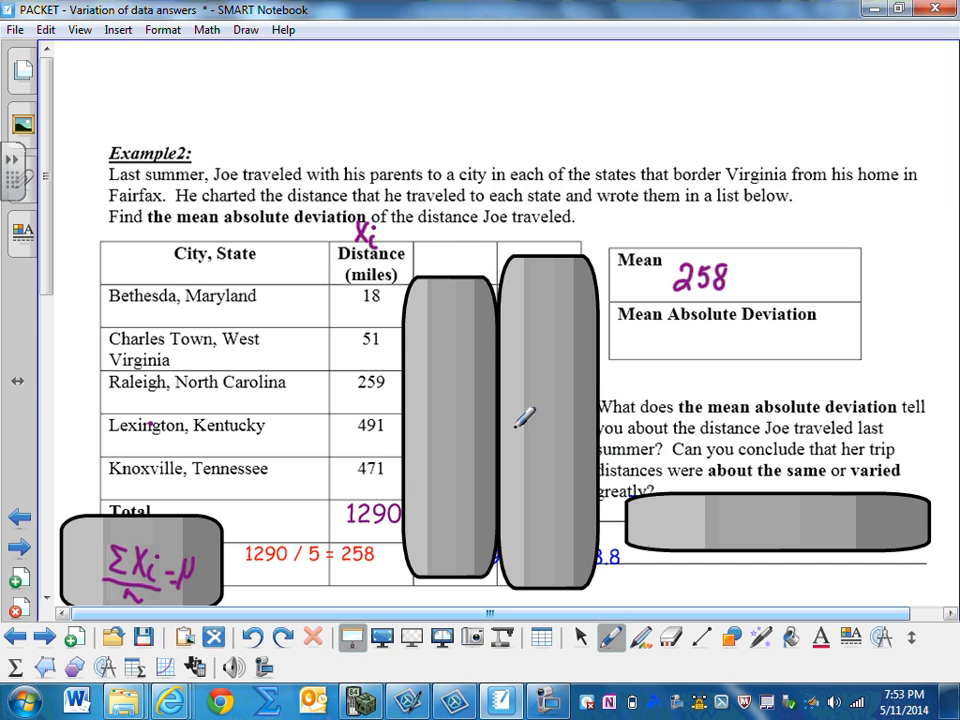
mouse_move(432, 235)
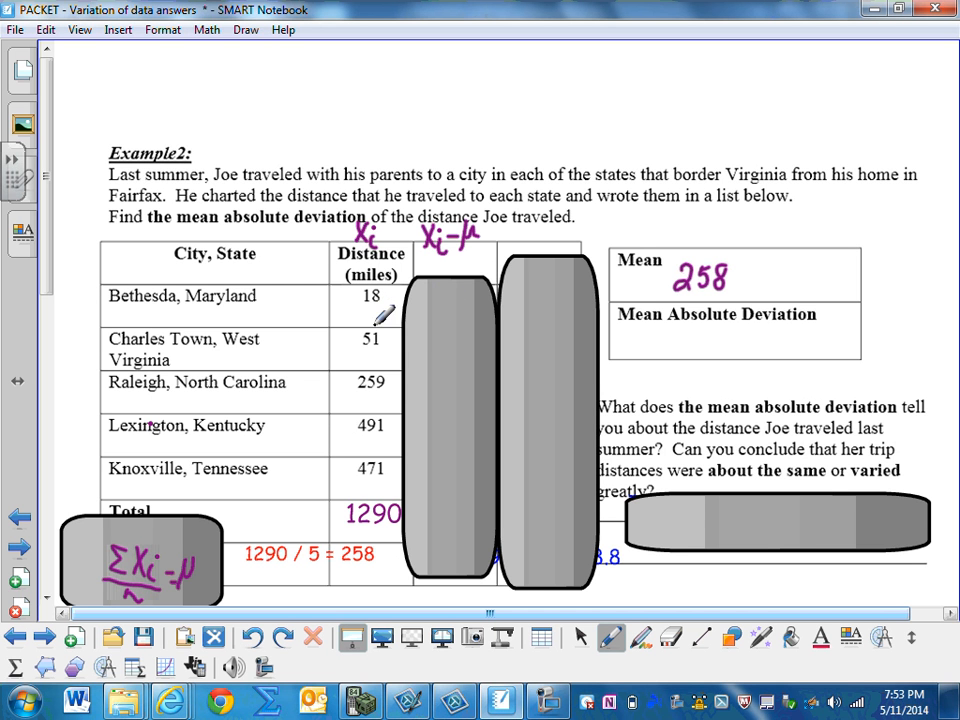
mouse_move(435, 350)
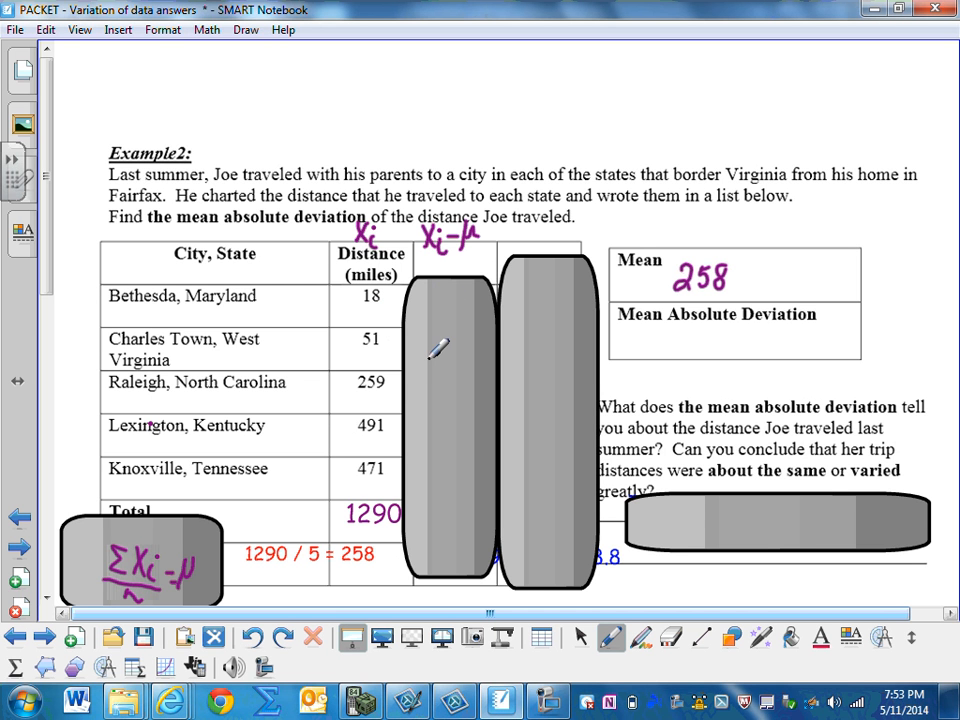
mouse_move(455, 465)
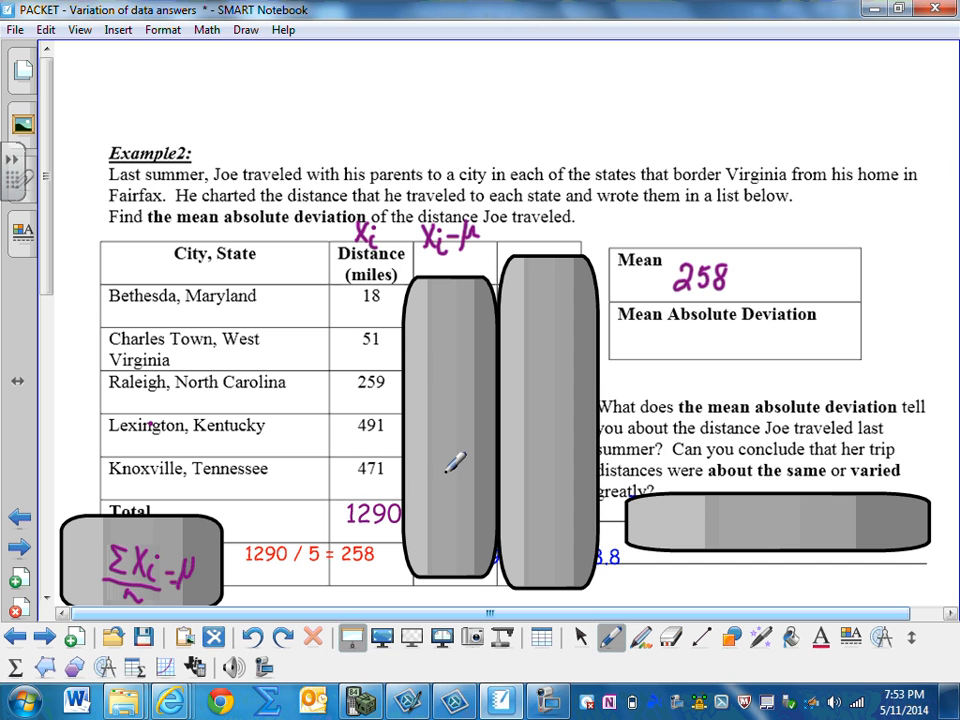
mouse_move(463, 533)
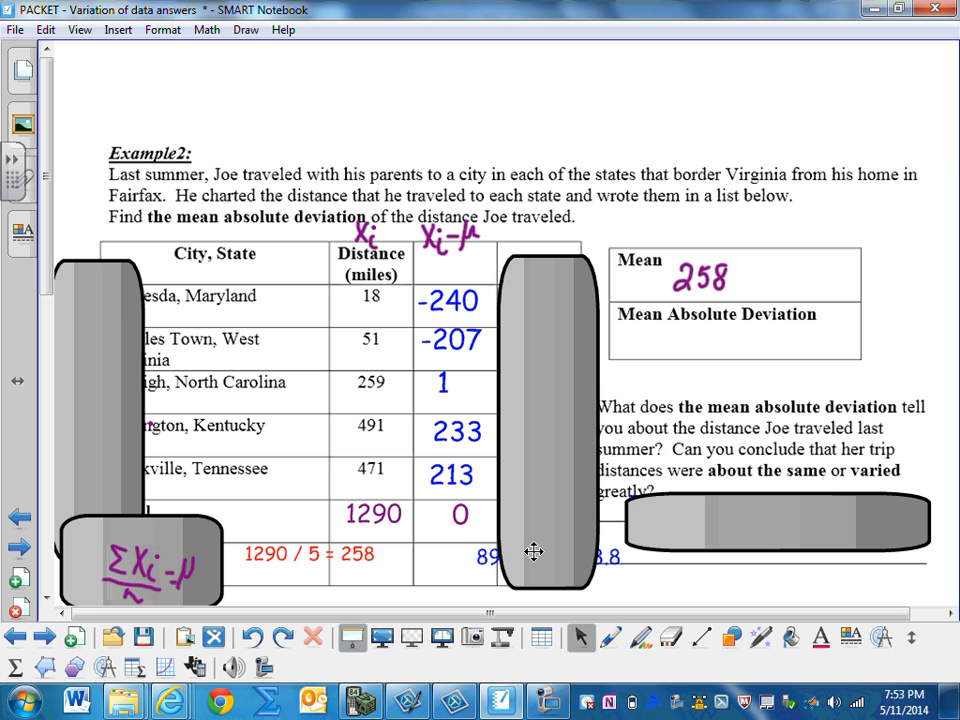
Select the Pen tool to start heading the next column.
click(611, 637)
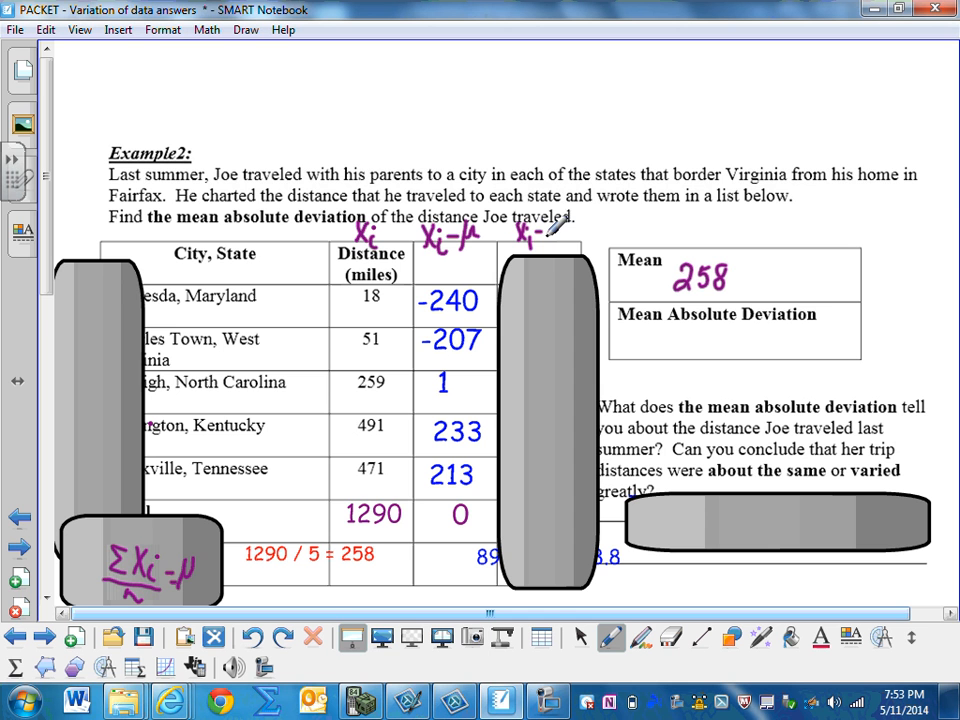
Write the |xᵢ−μ| heading above the fourth column.
drag(555, 240, 570, 255)
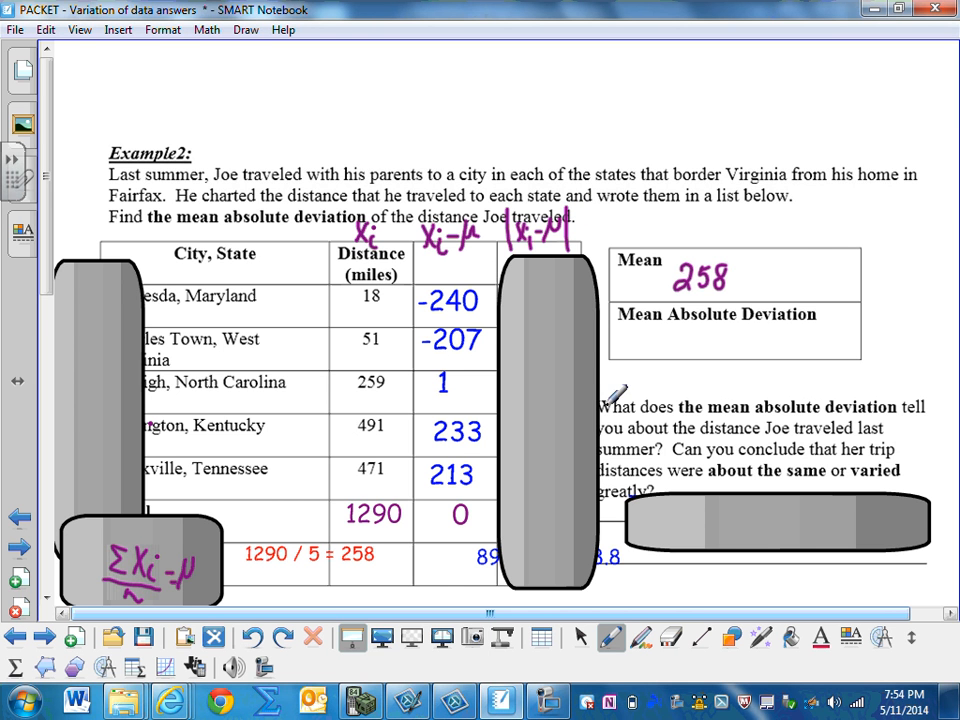
mouse_move(885, 305)
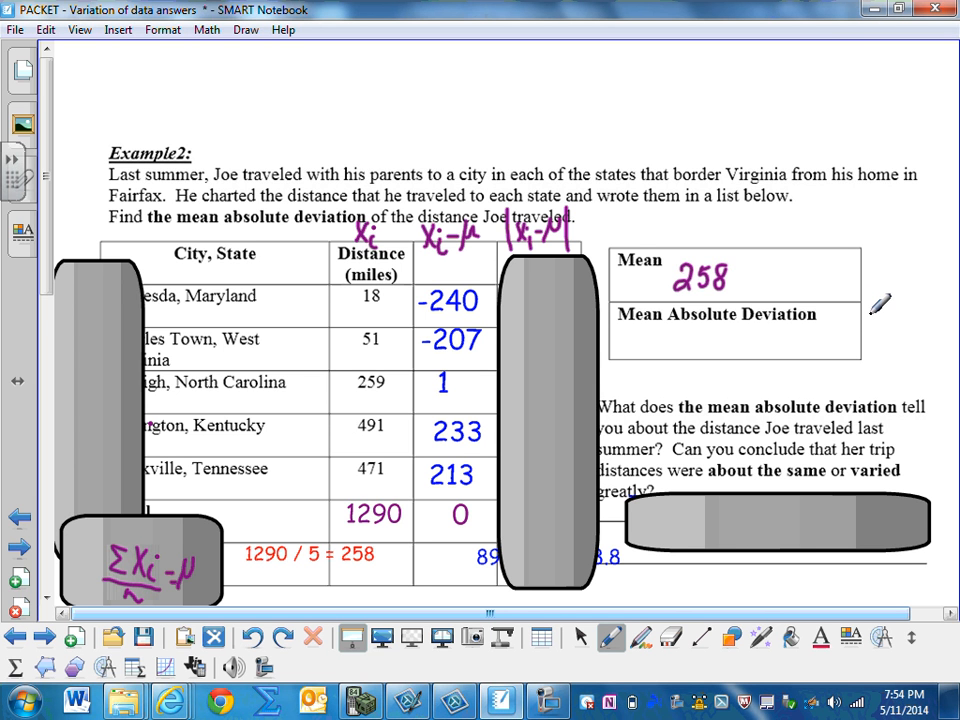
mouse_move(805, 80)
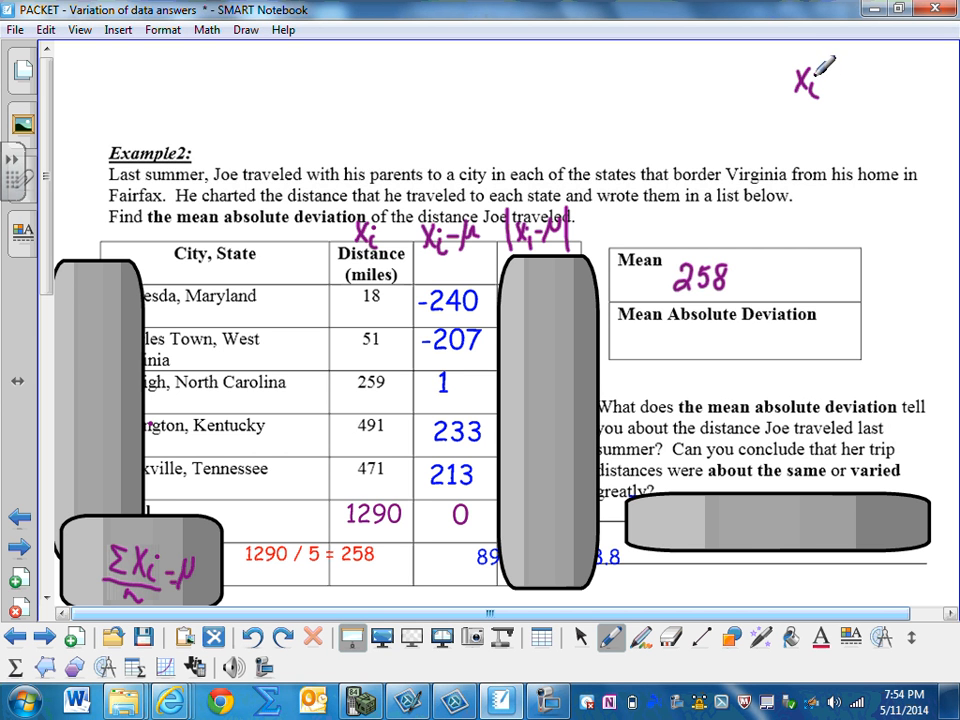
mouse_move(835, 78)
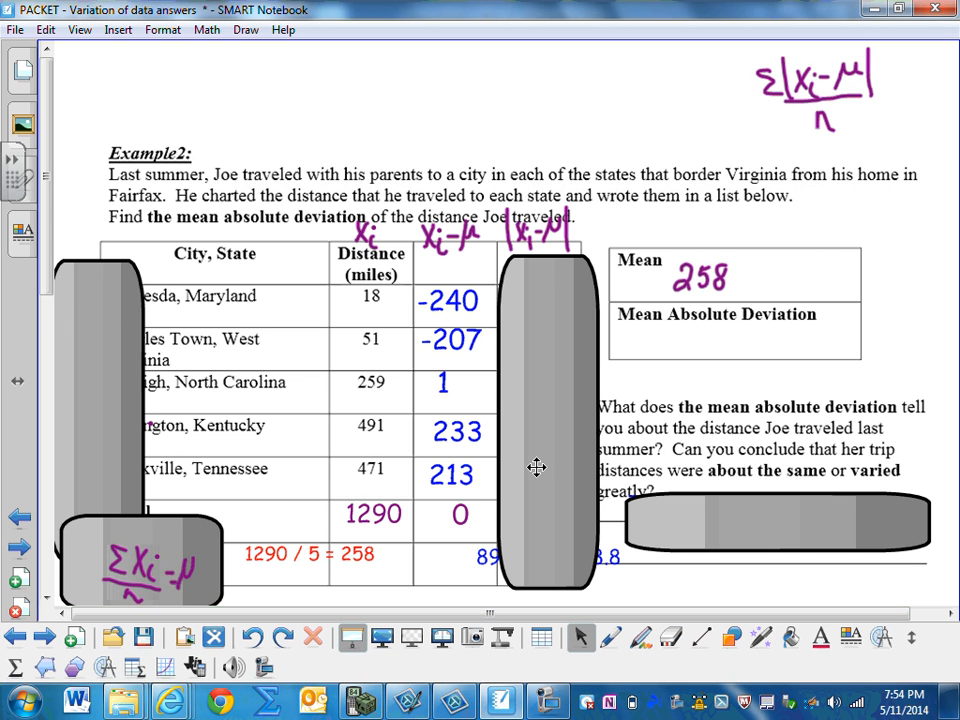
mouse_move(526, 477)
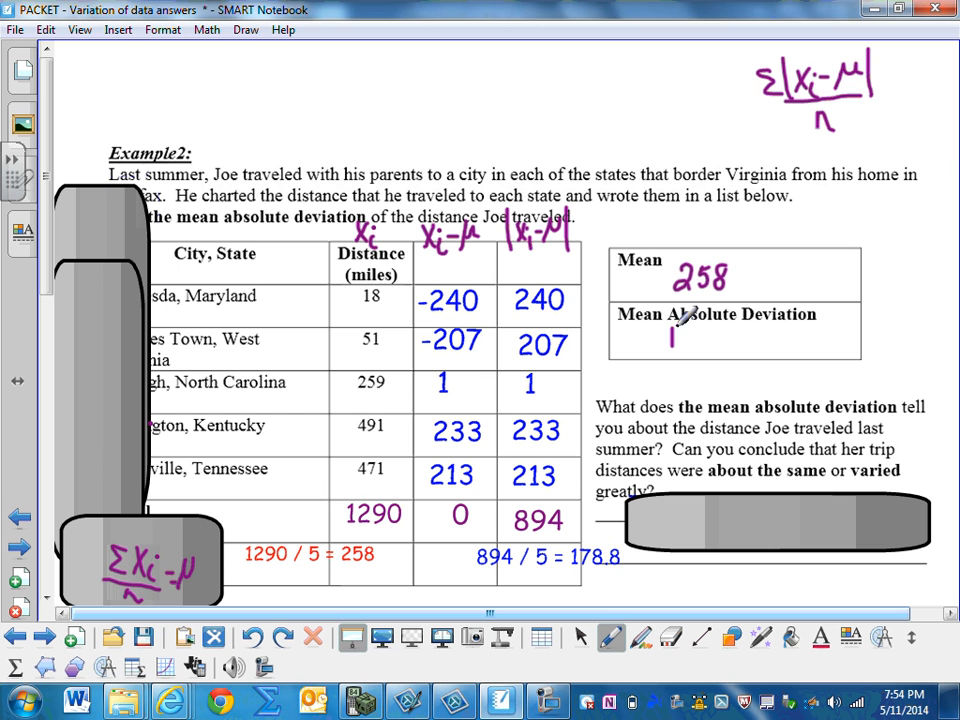
Write 178.8 as Joe's mean absolute deviation, then switch to the Select tool.
drag(672, 340, 710, 340)
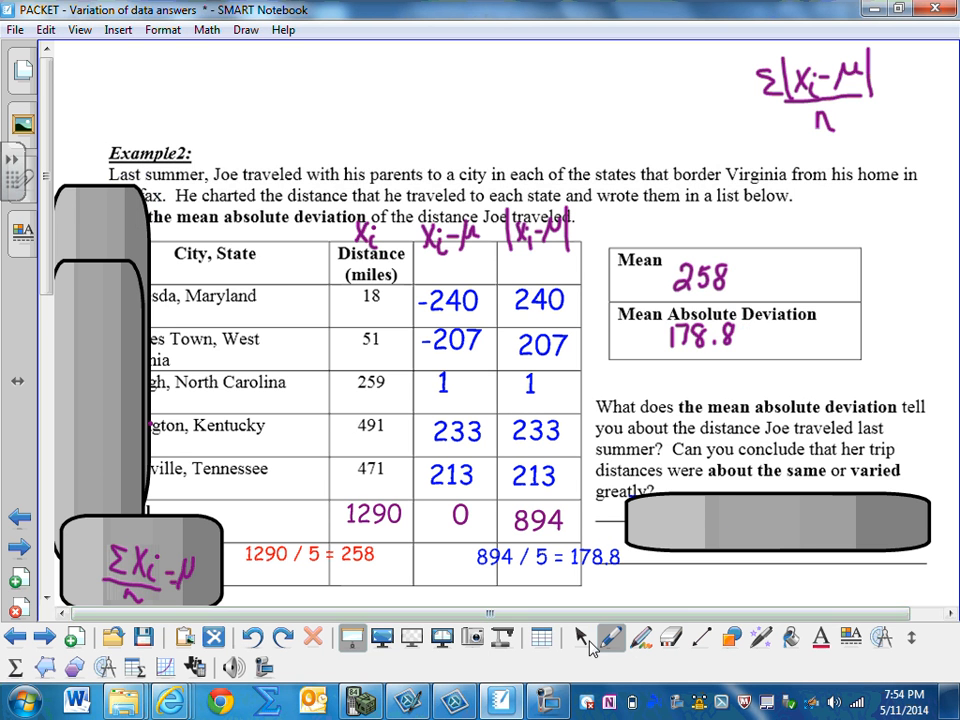
click(778, 523)
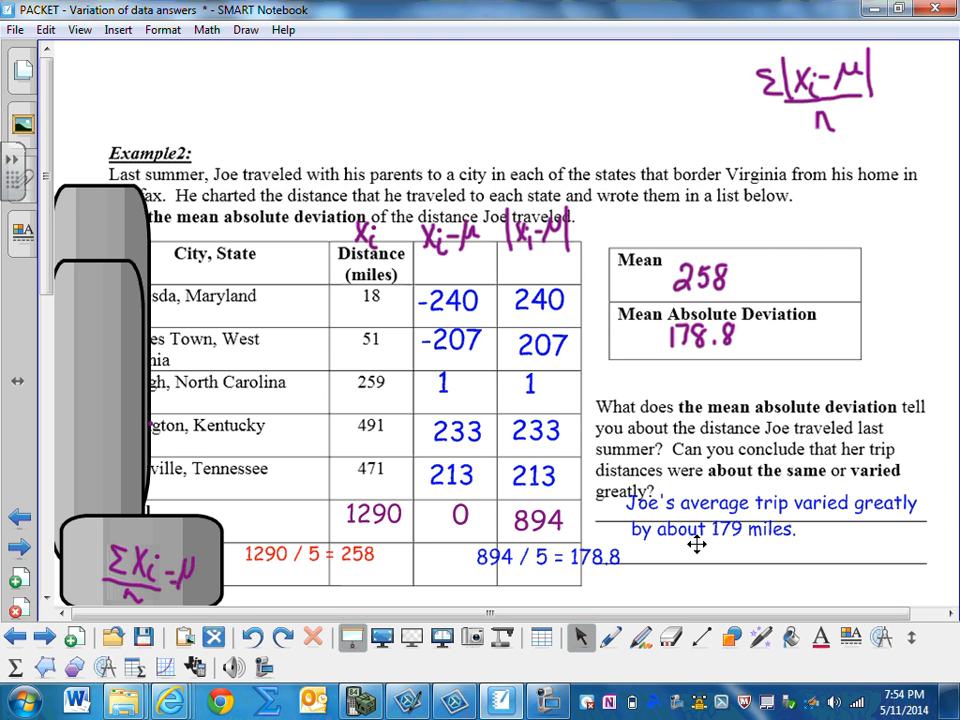
mouse_move(705, 553)
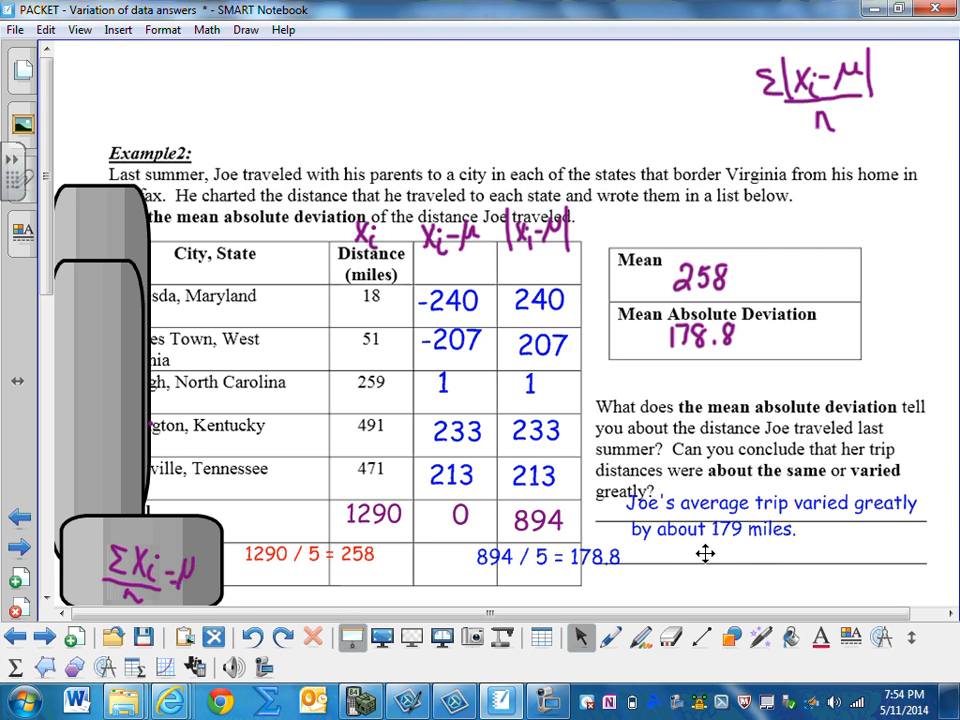
Scroll down to bring Example 3 on Suzi's trip distances into view.
scroll(down, 3)
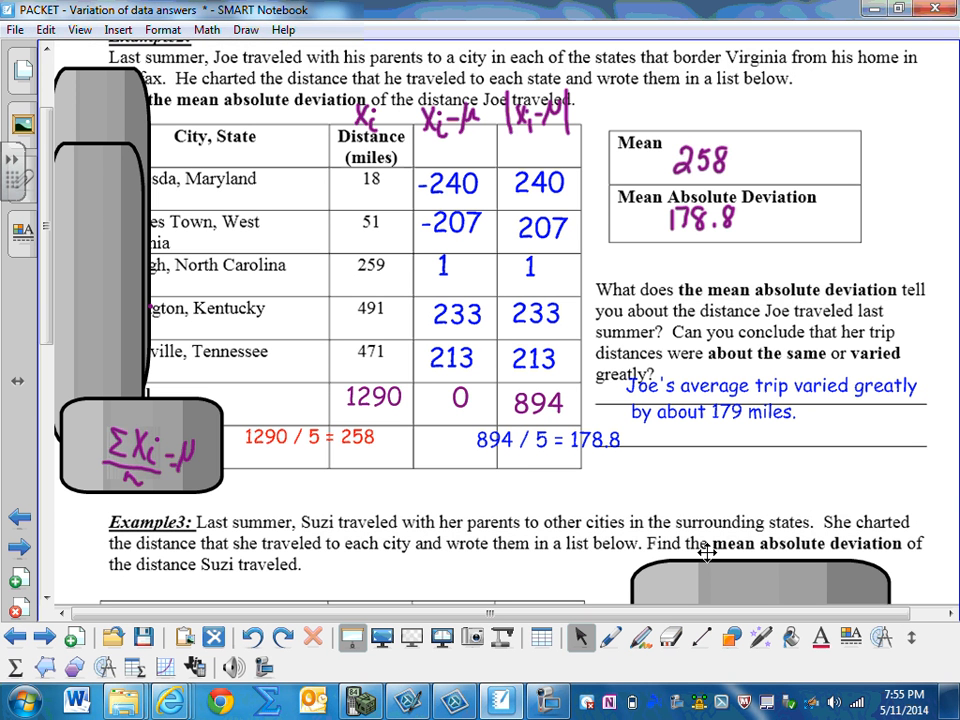
mouse_move(551, 217)
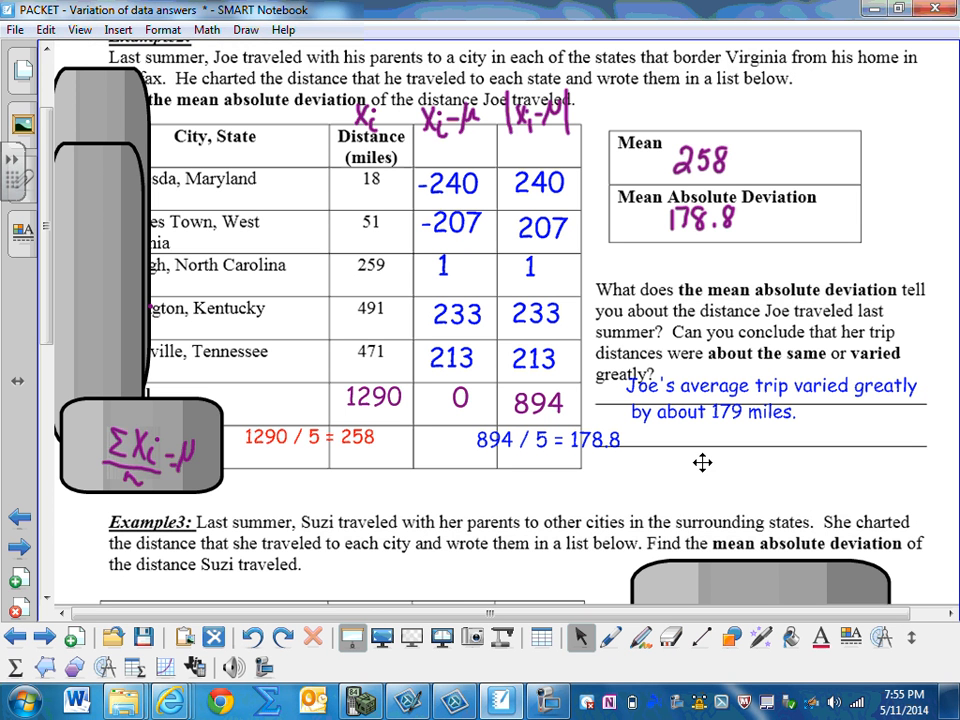
mouse_move(768, 497)
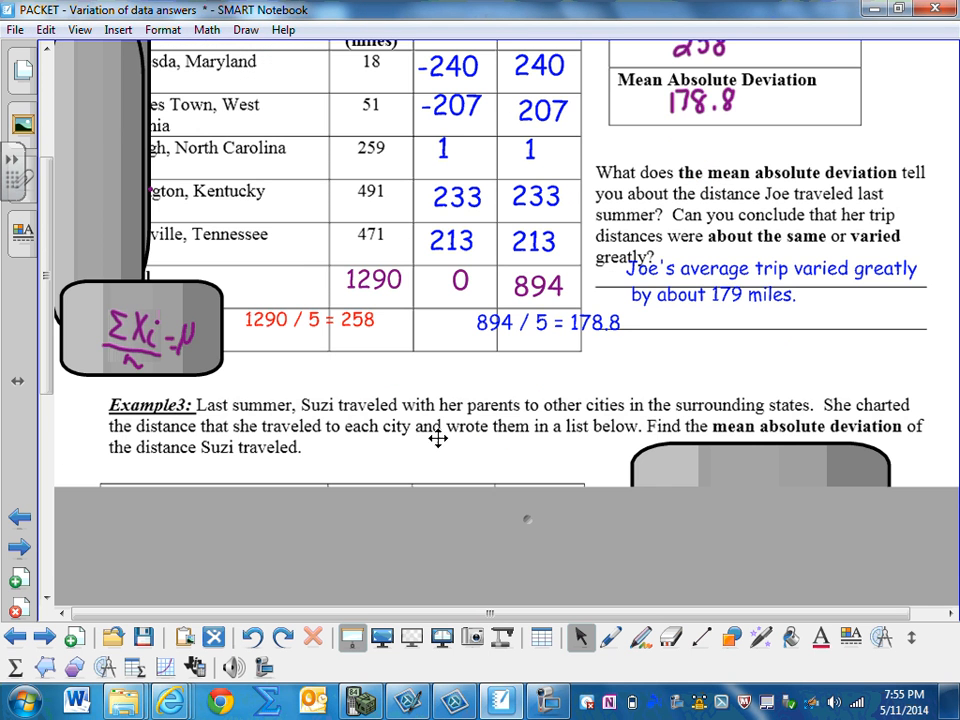
mouse_move(665, 451)
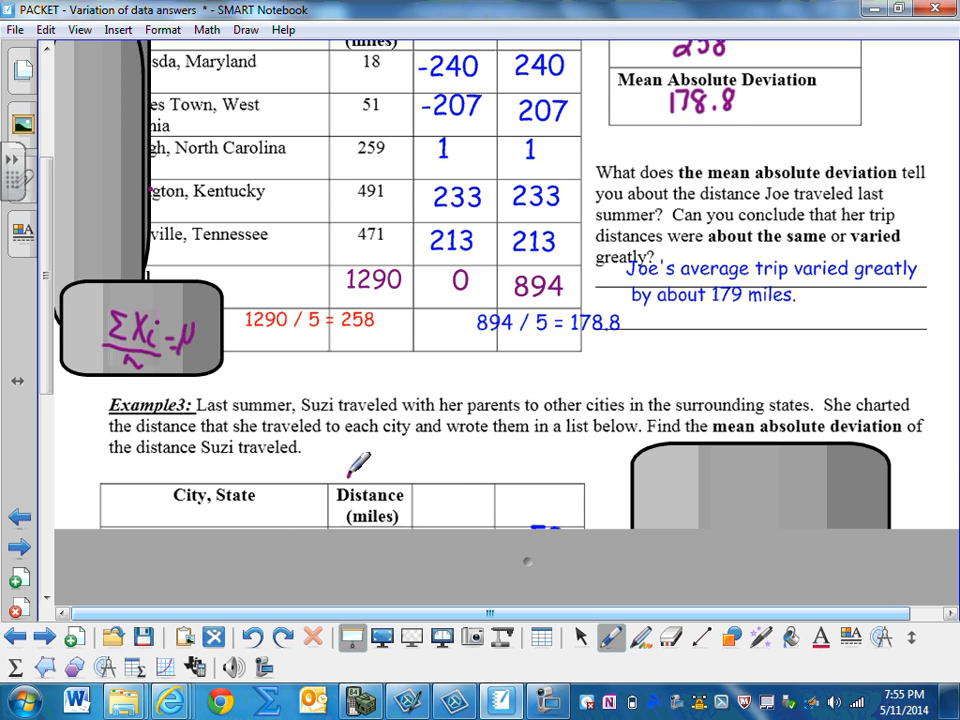
Handwrite the xi label above the distance column of Suzi's Example 3 table.
drag(345, 460, 370, 480)
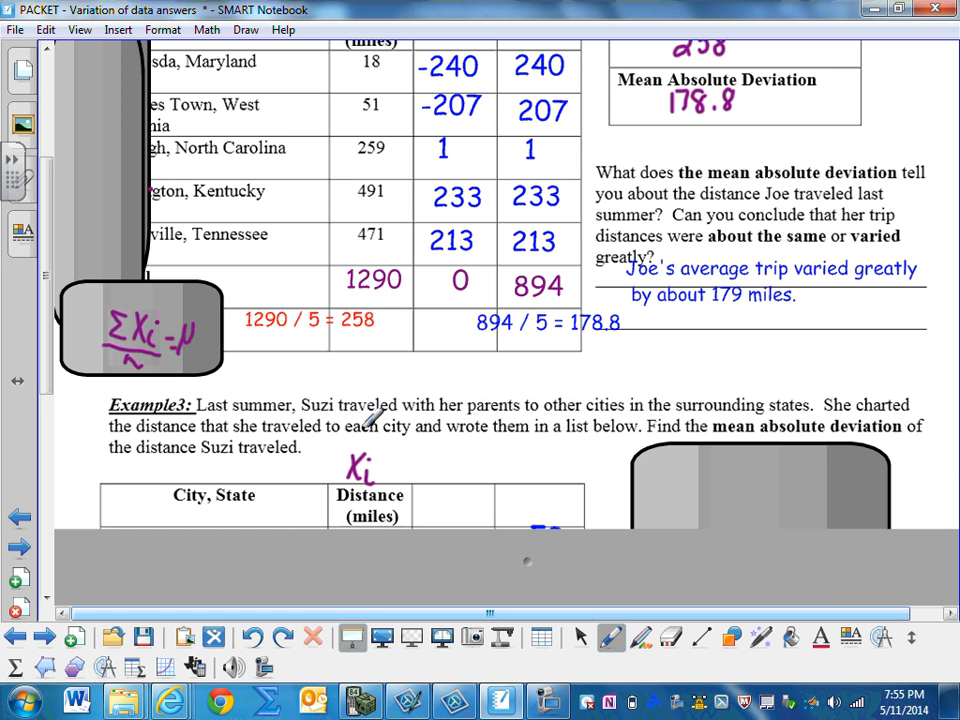
mouse_move(375, 590)
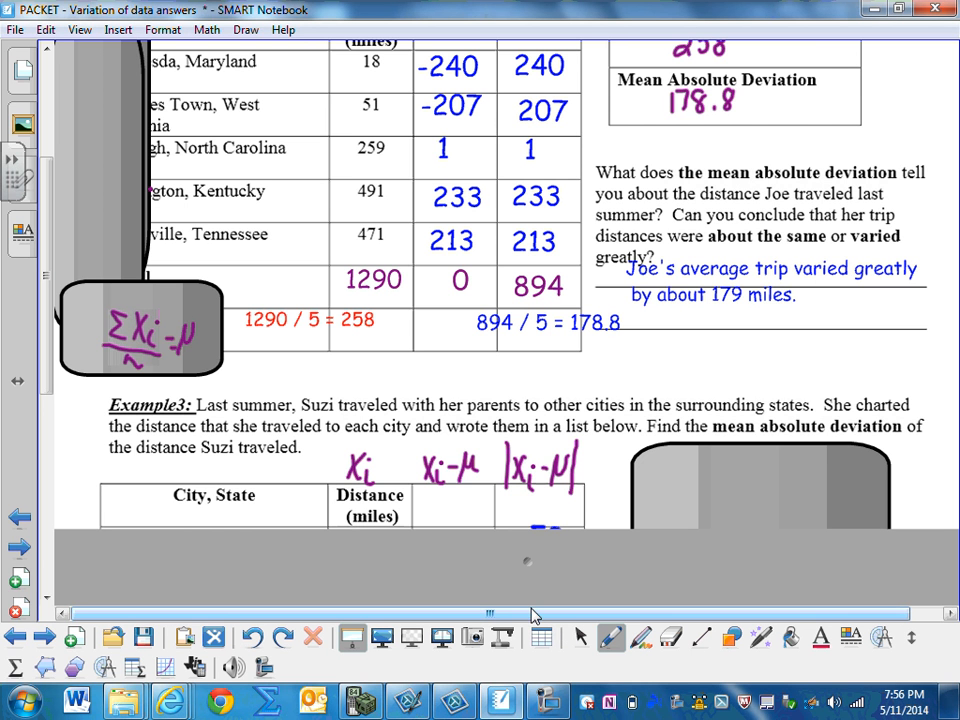
Scroll down to Suzi's table and right-click the page to begin revealing its deviation rows.
scroll(down, 3)
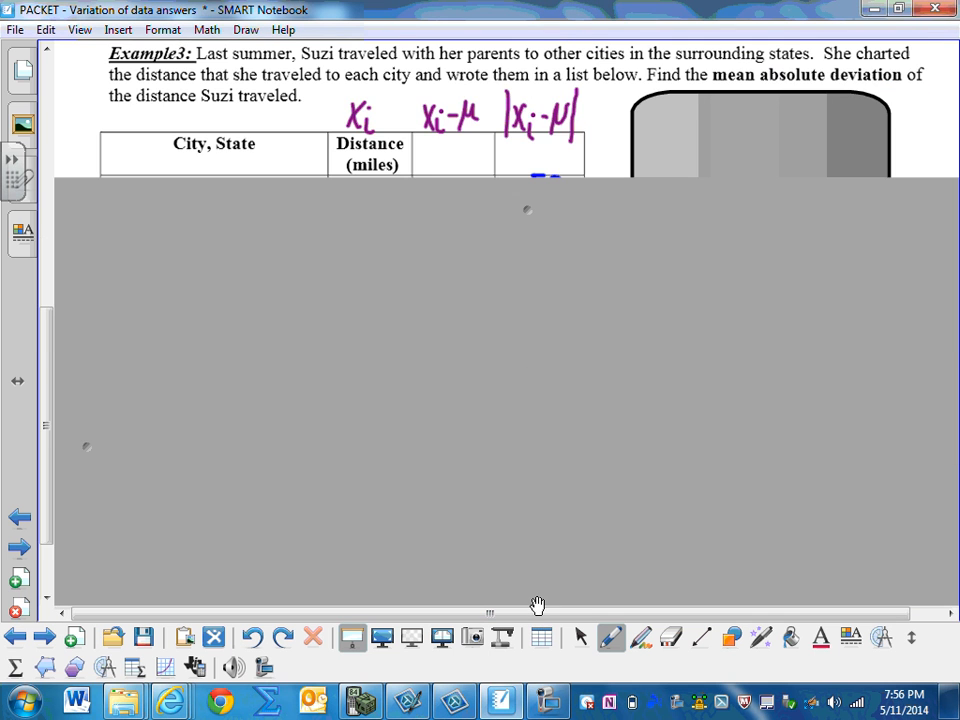
mouse_move(611, 378)
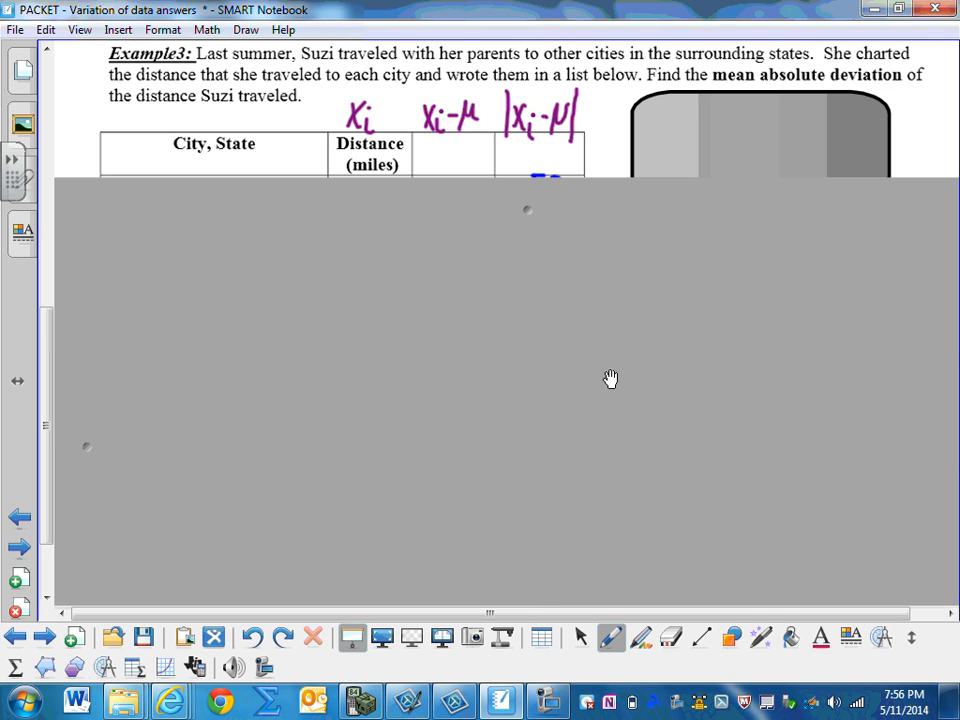
mouse_move(615, 372)
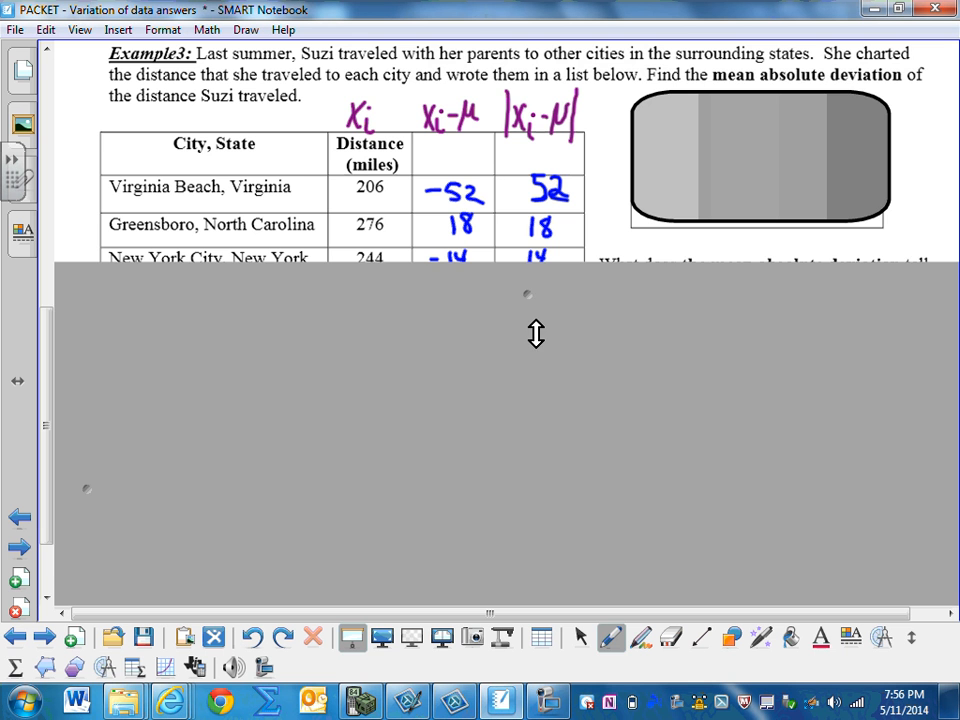
right_click(760, 150)
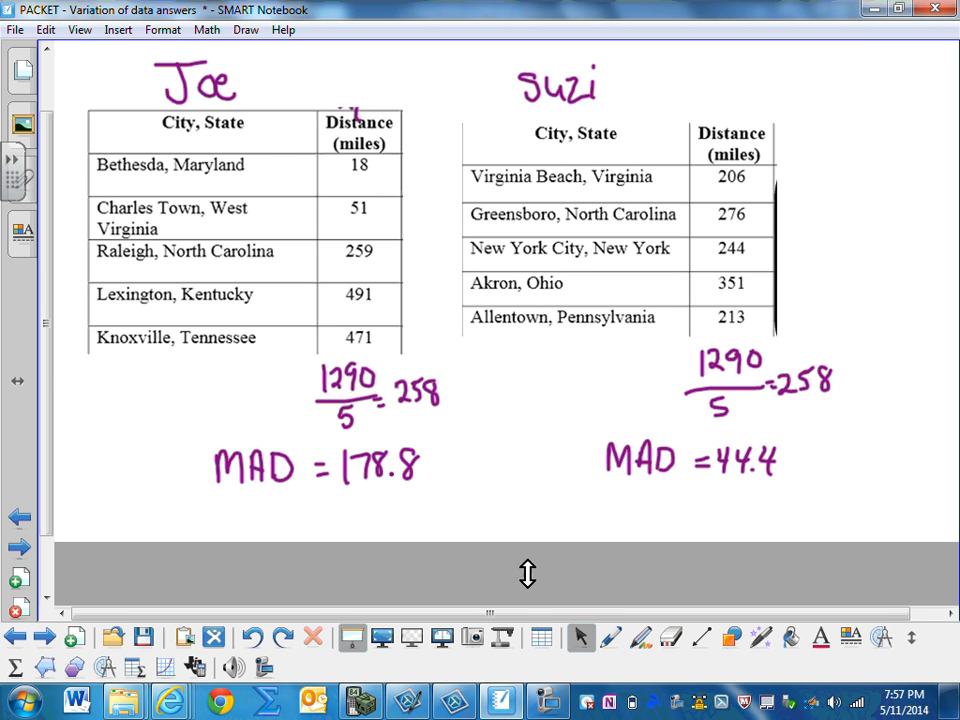
mouse_move(357, 507)
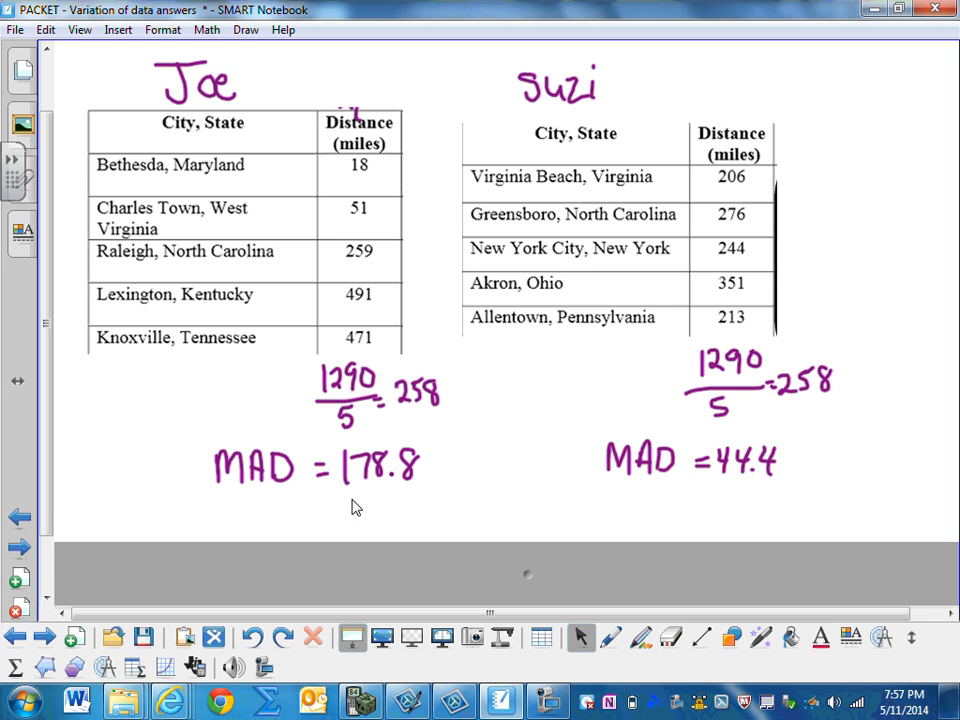
mouse_move(442, 491)
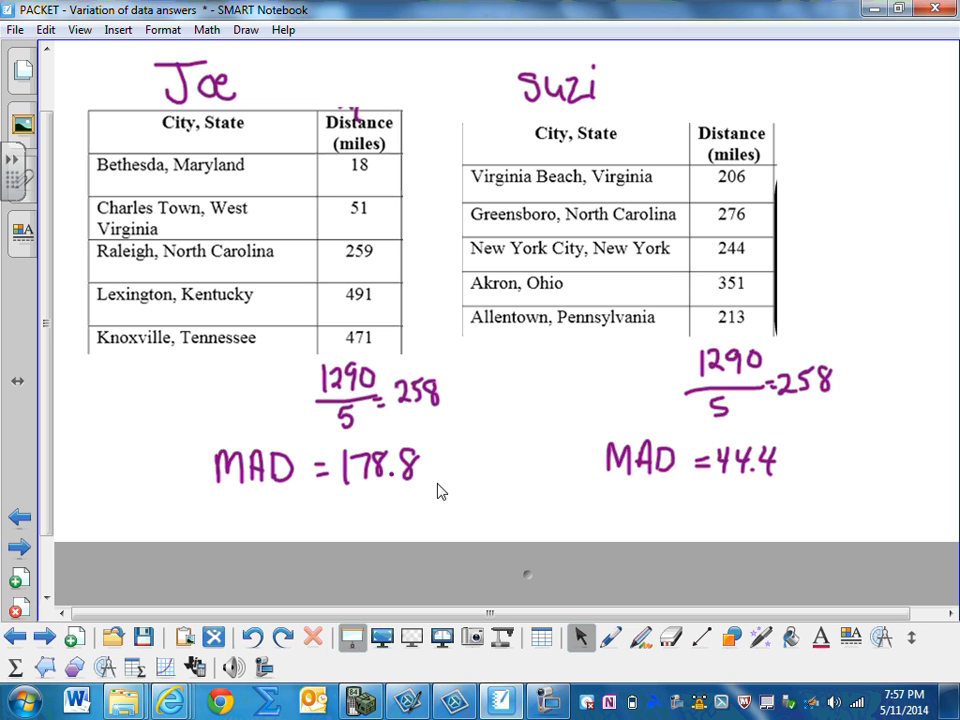
mouse_move(458, 474)
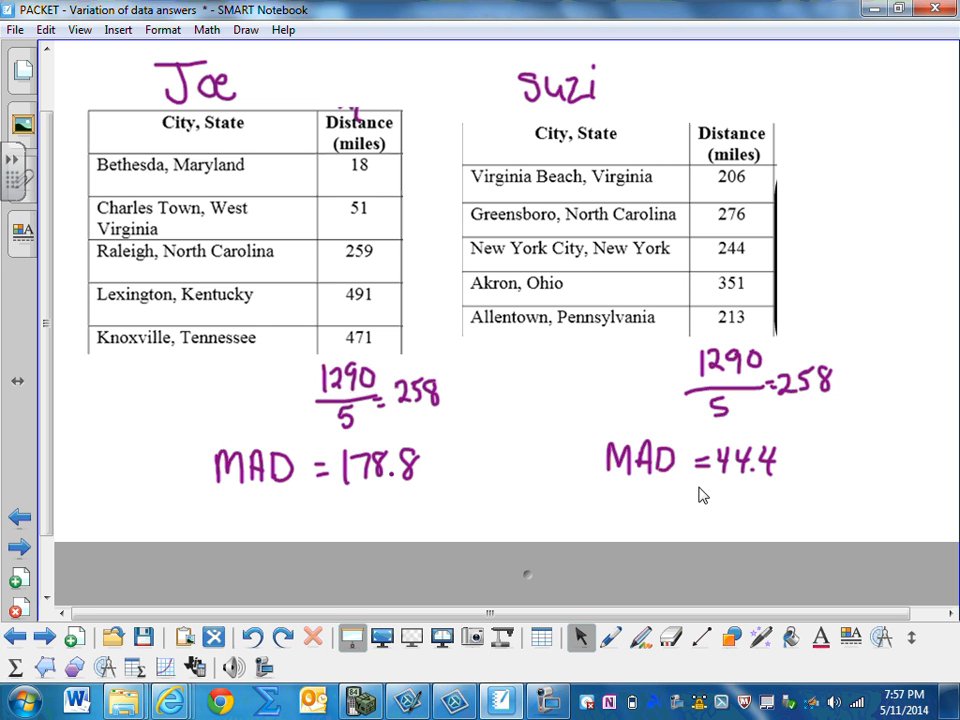
mouse_move(760, 490)
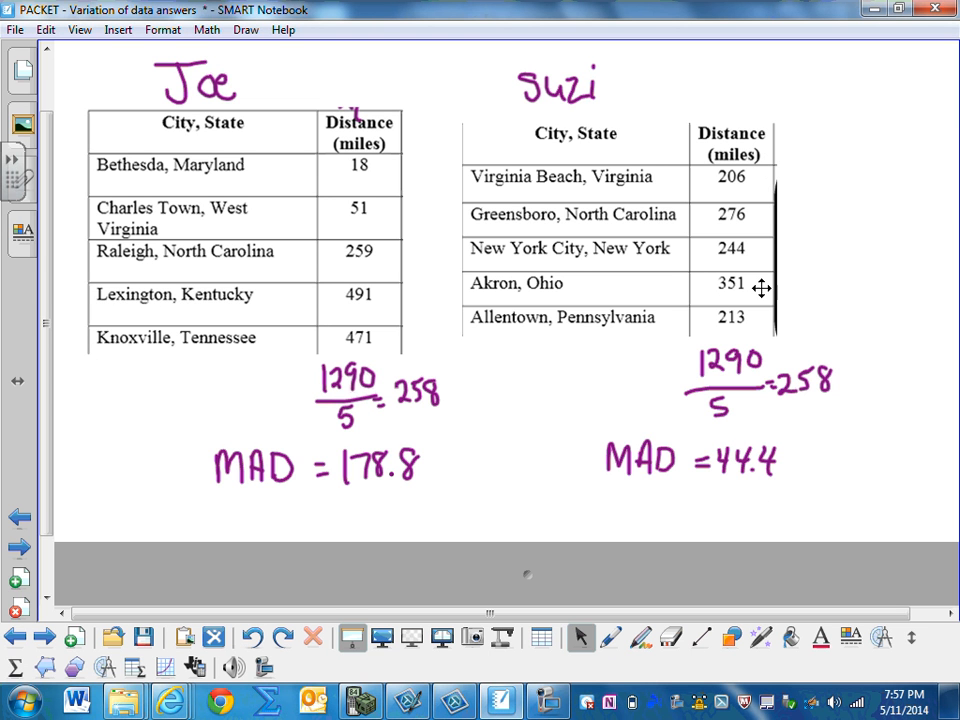
mouse_move(449, 453)
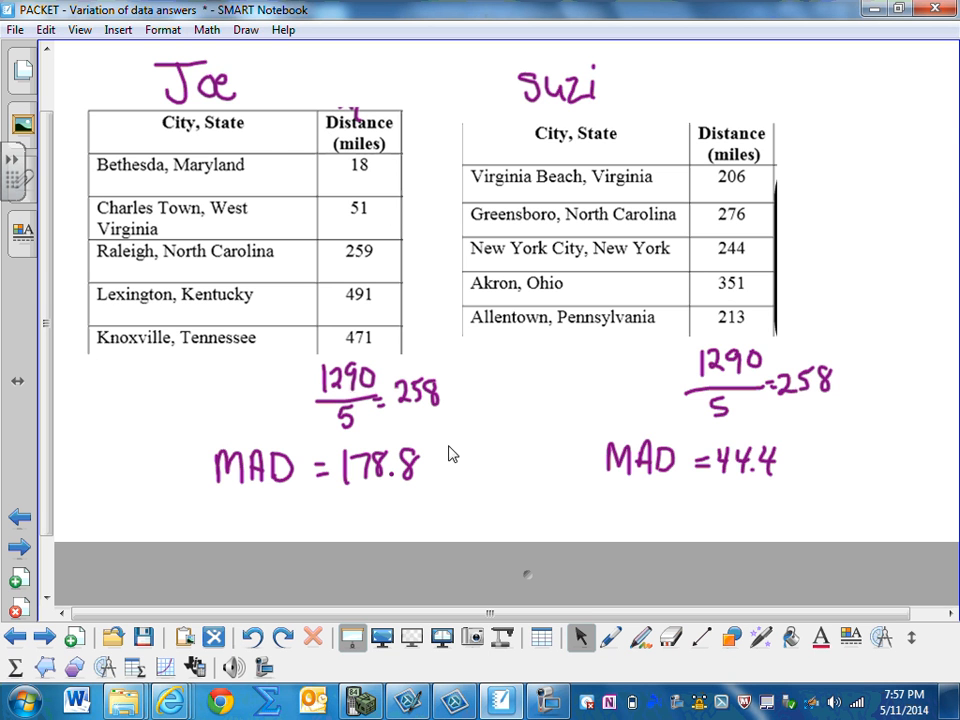